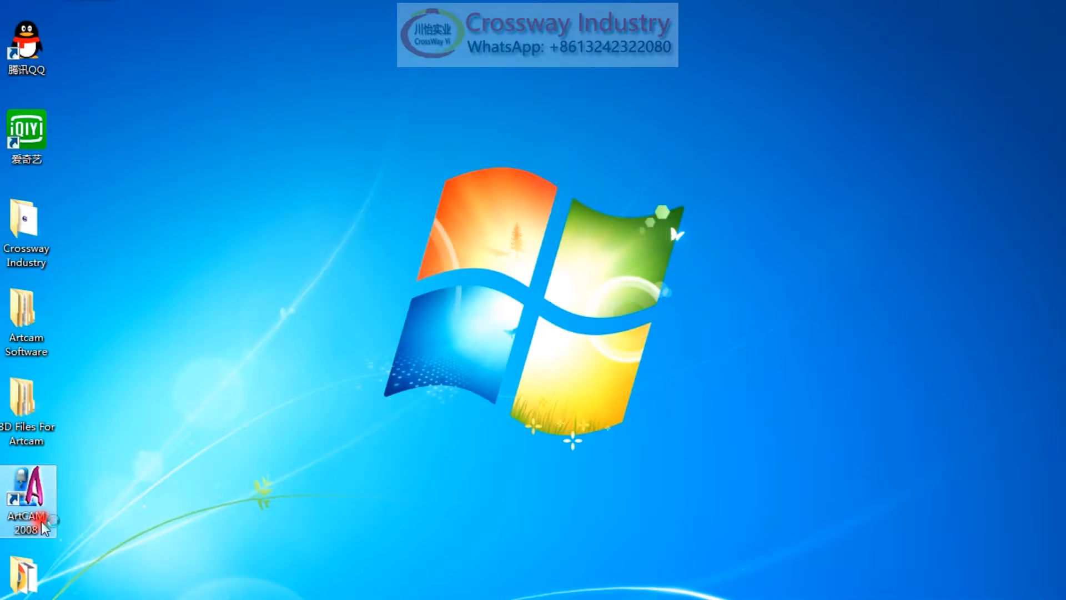
pyautogui.moveTo(59, 263)
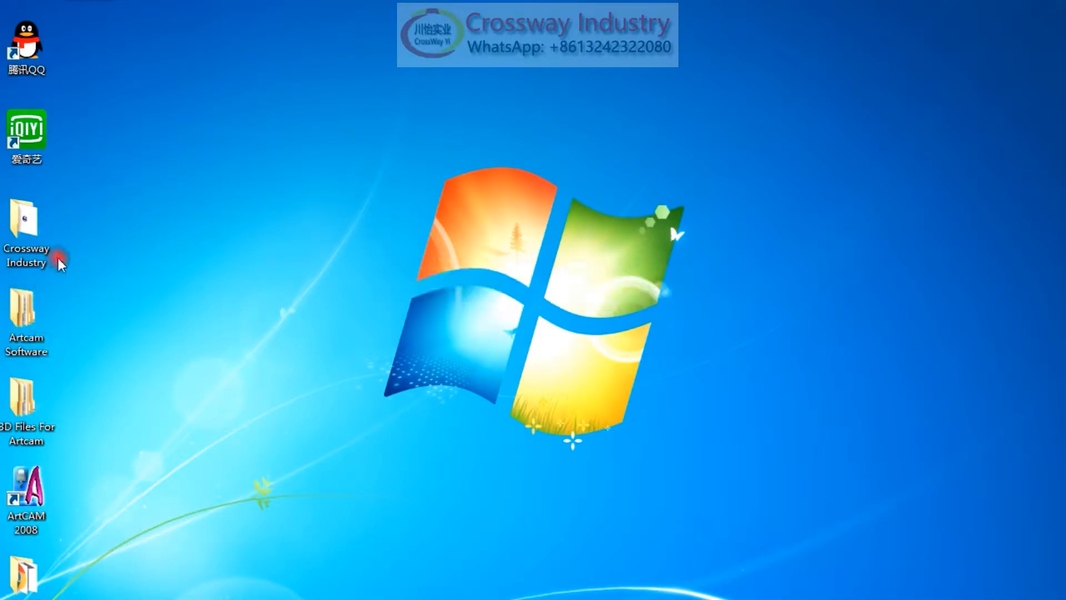
# Launch ArtCAM and create a blank model with height and width of 100 mm.
pyautogui.doubleClick(26, 503)
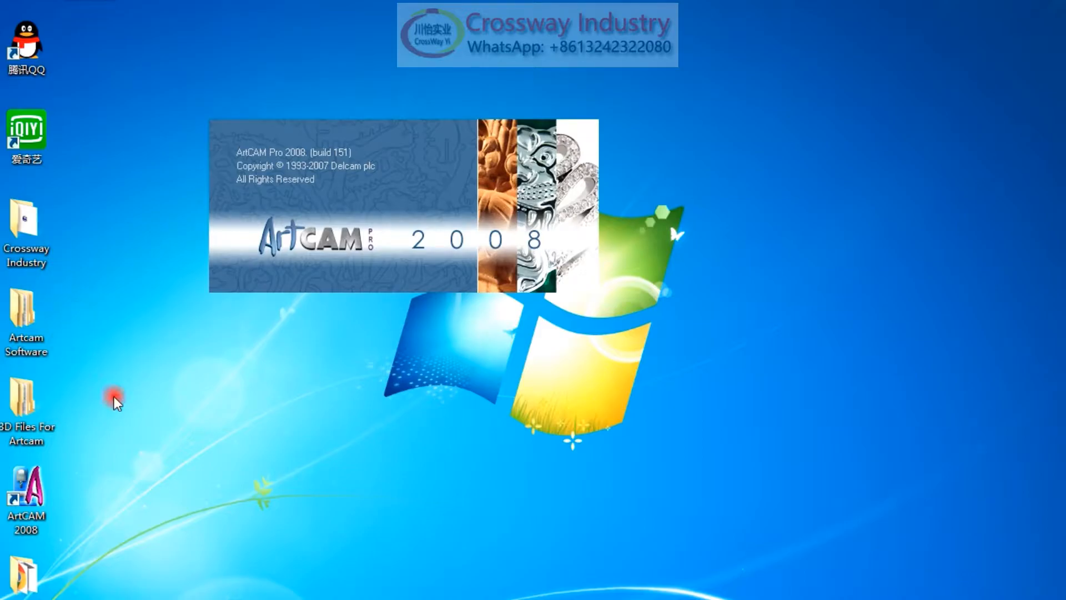
pyautogui.moveTo(126, 534)
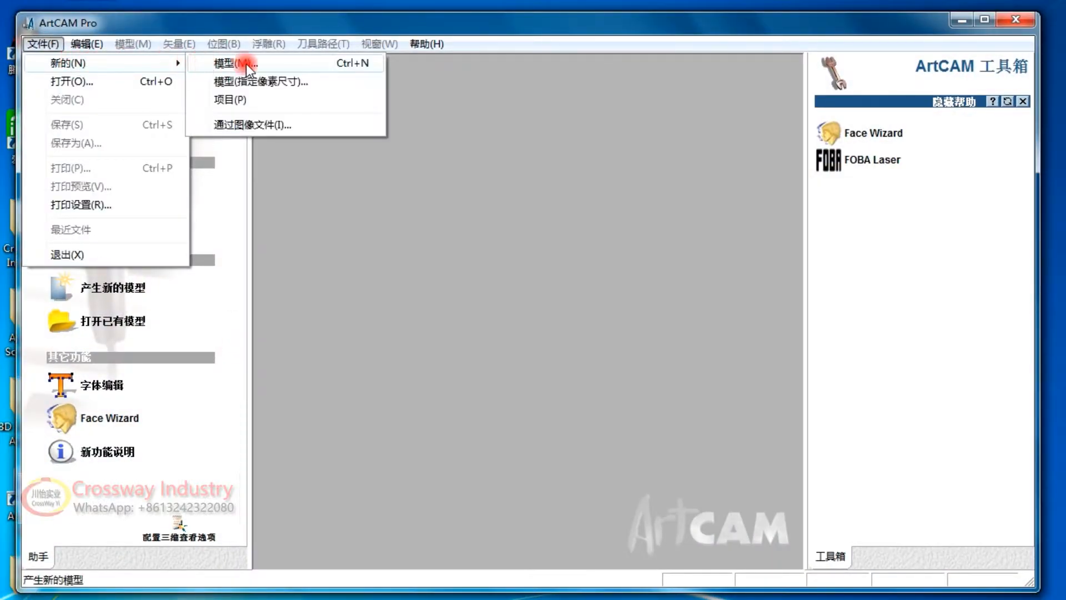
pyautogui.click(239, 63)
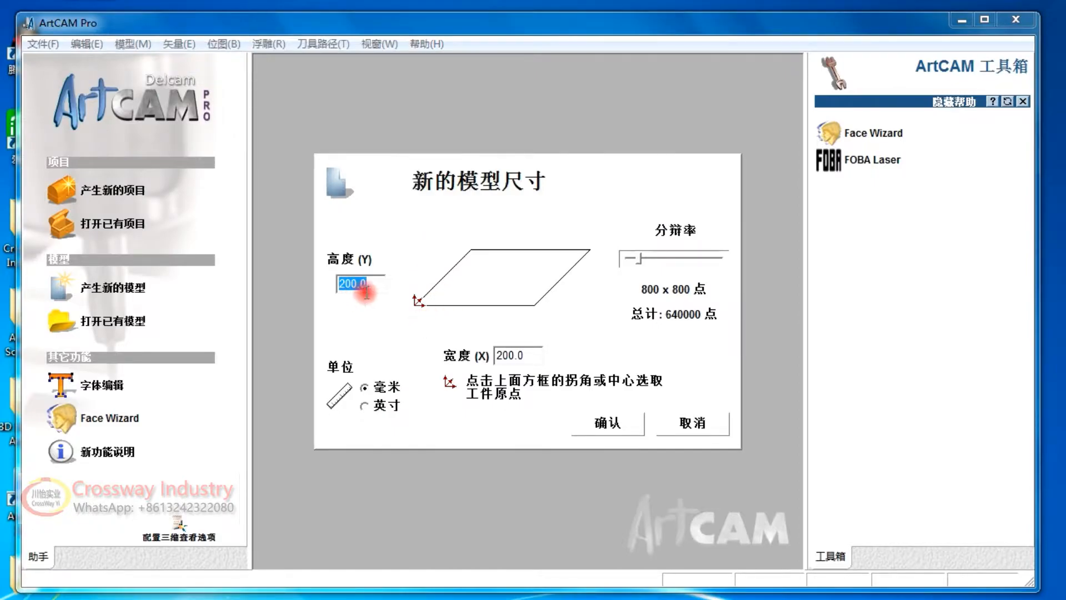
pyautogui.write('1000')
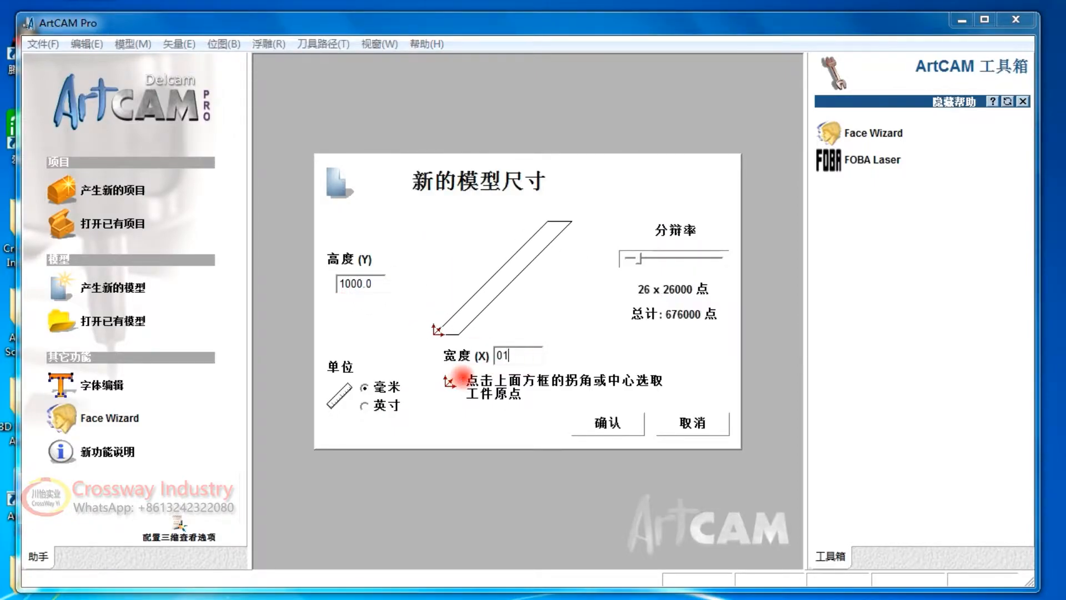
pyautogui.write('1000')
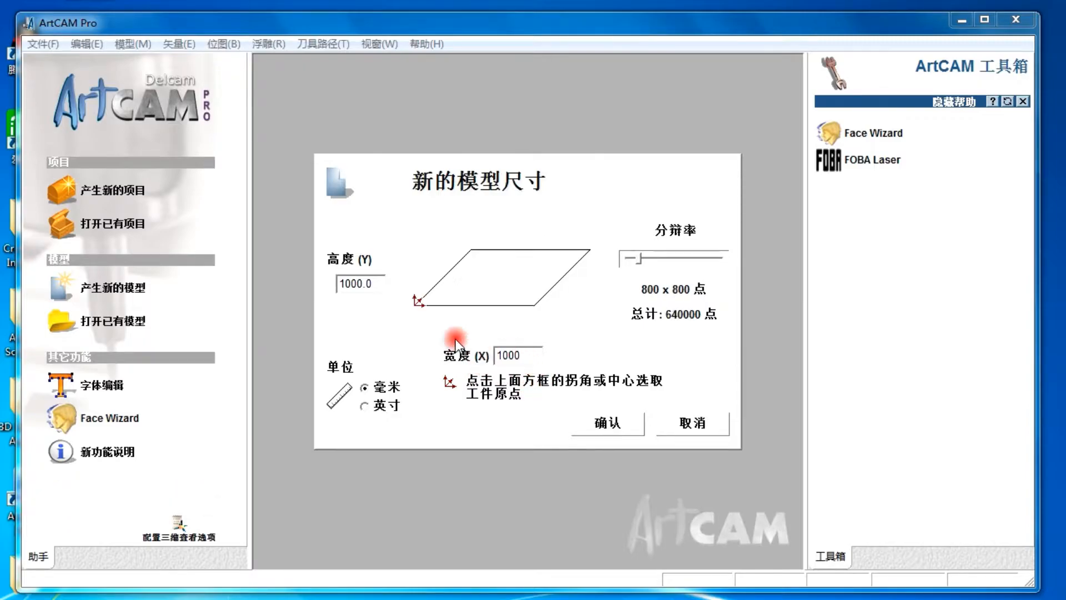
pyautogui.click(360, 283)
pyautogui.write('100')
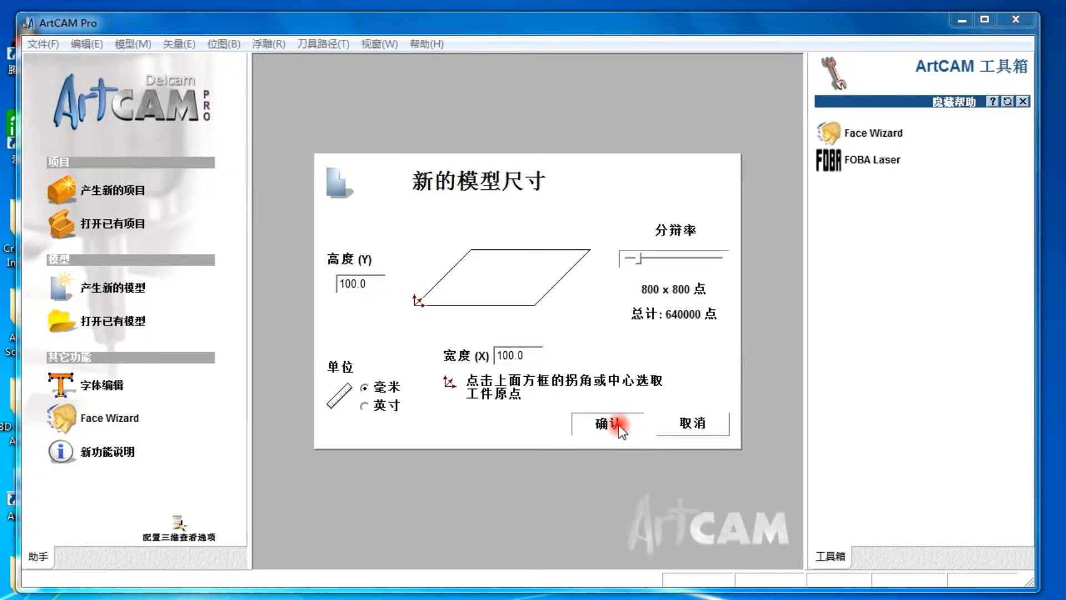
pyautogui.click(606, 422)
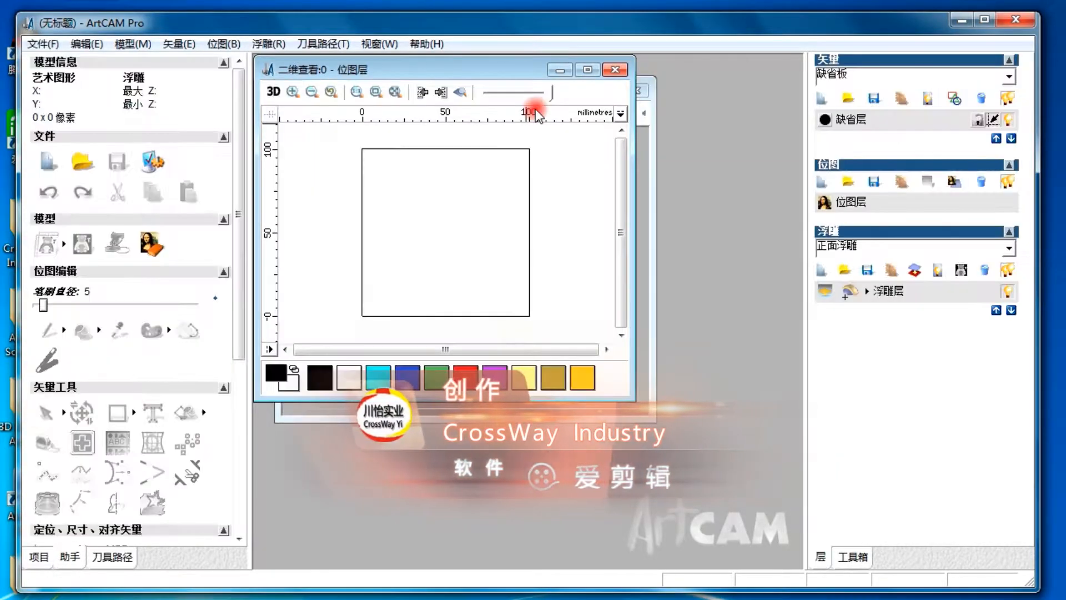
# Load the ornamental door-panel BMP as a new model with Z height 4 mm.
pyautogui.click(586, 69)
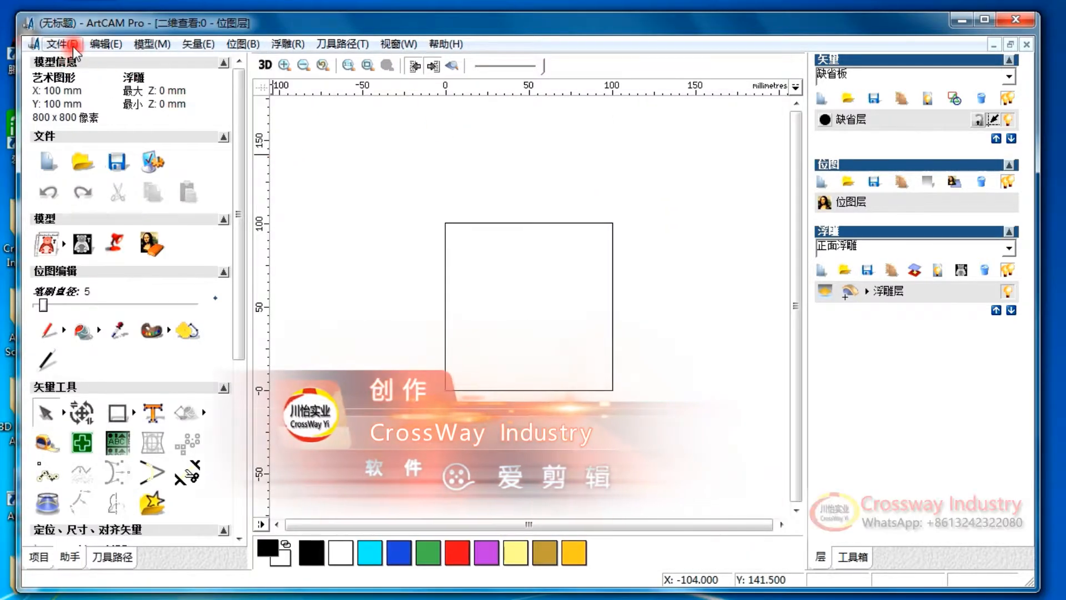
pyautogui.click(60, 44)
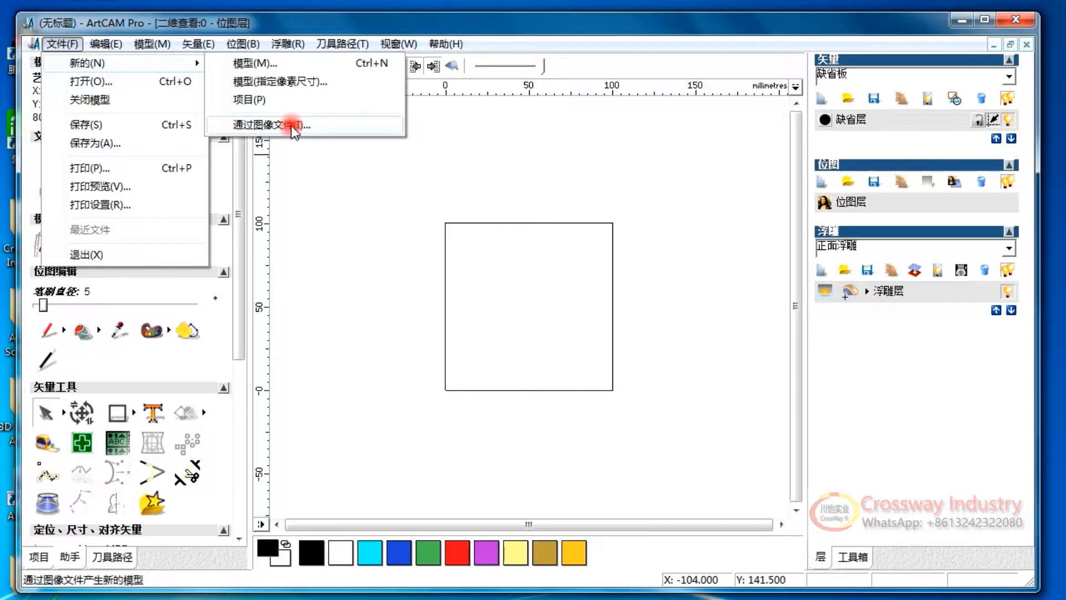
pyautogui.click(255, 126)
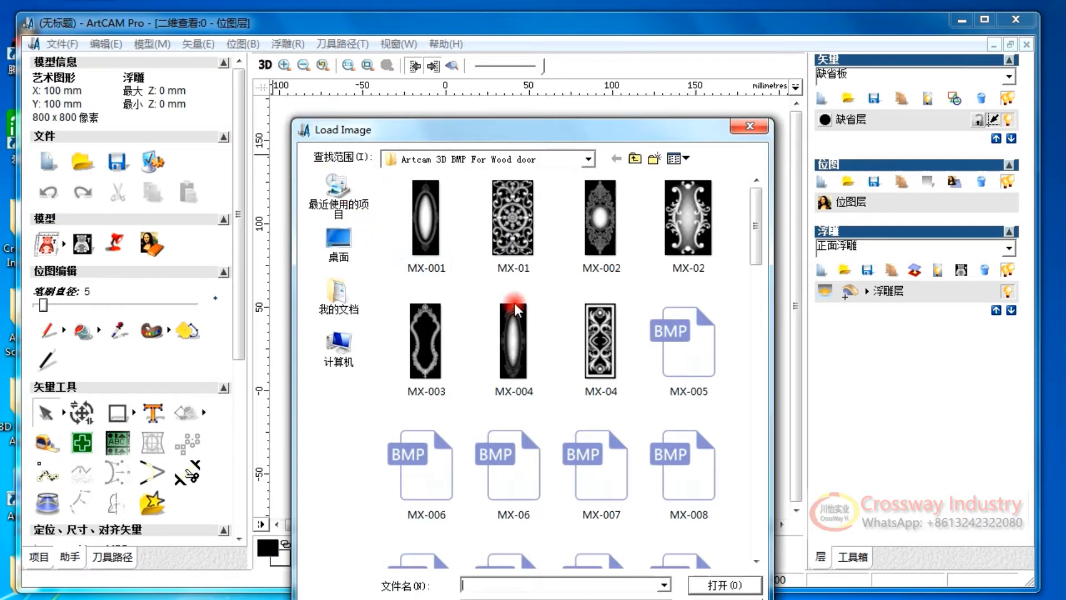
pyautogui.click(687, 217)
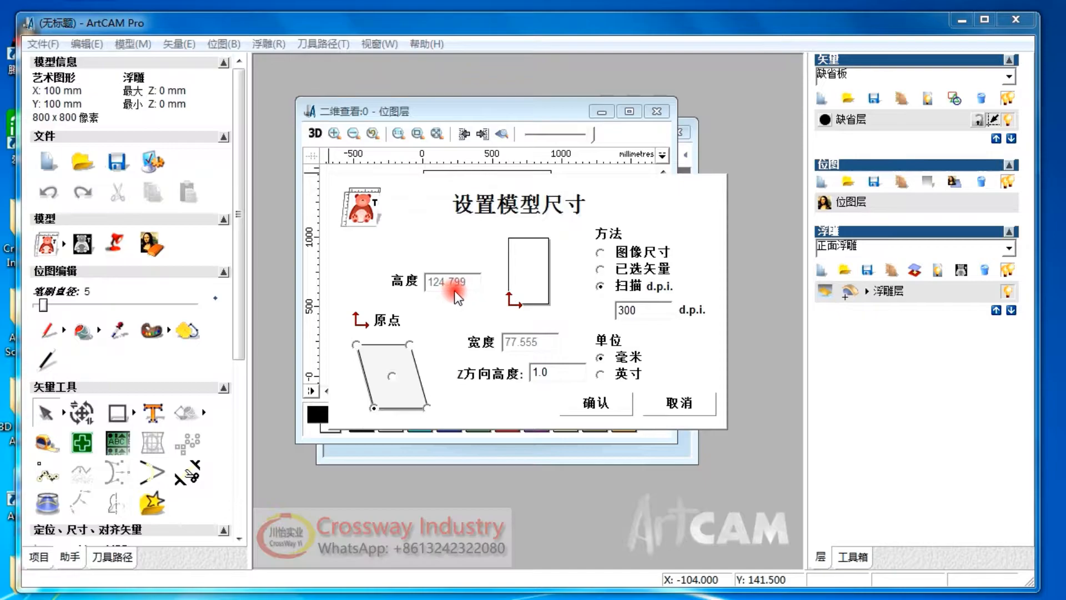
pyautogui.tripleClick(556, 372)
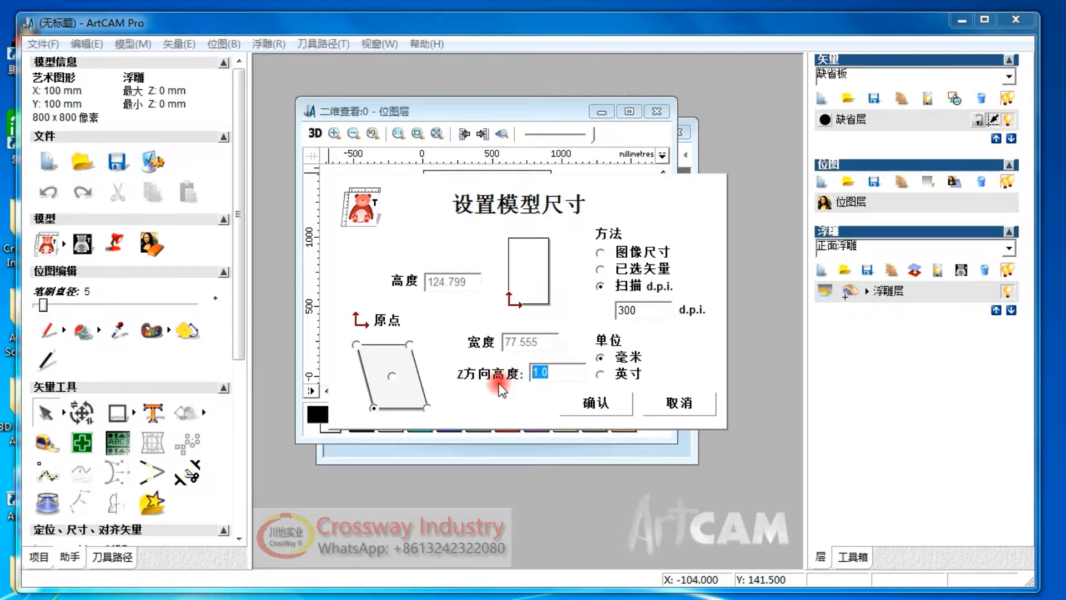
pyautogui.write('4')
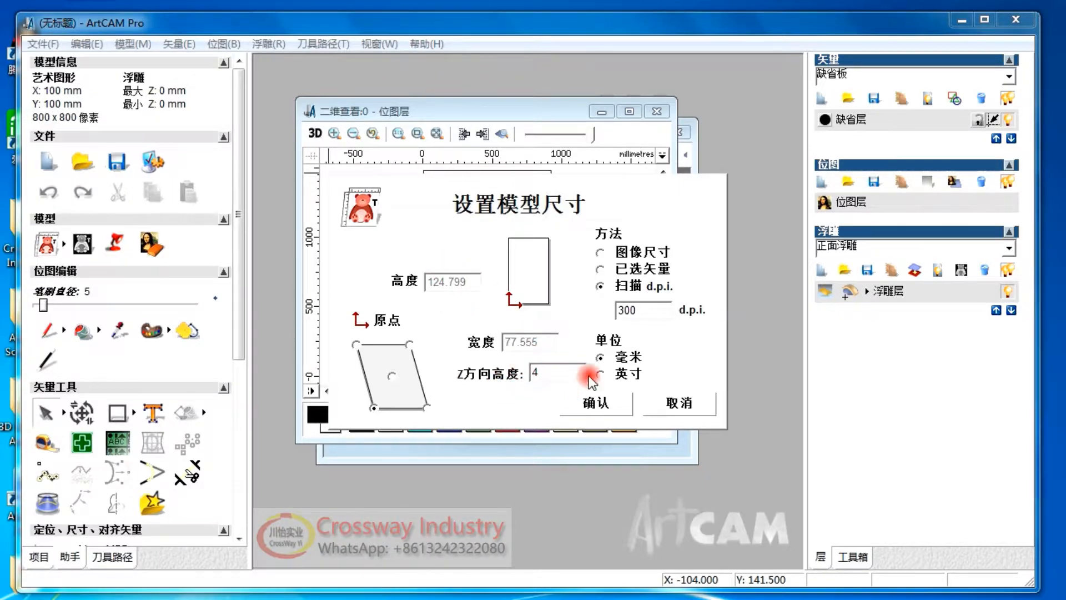
pyautogui.click(593, 402)
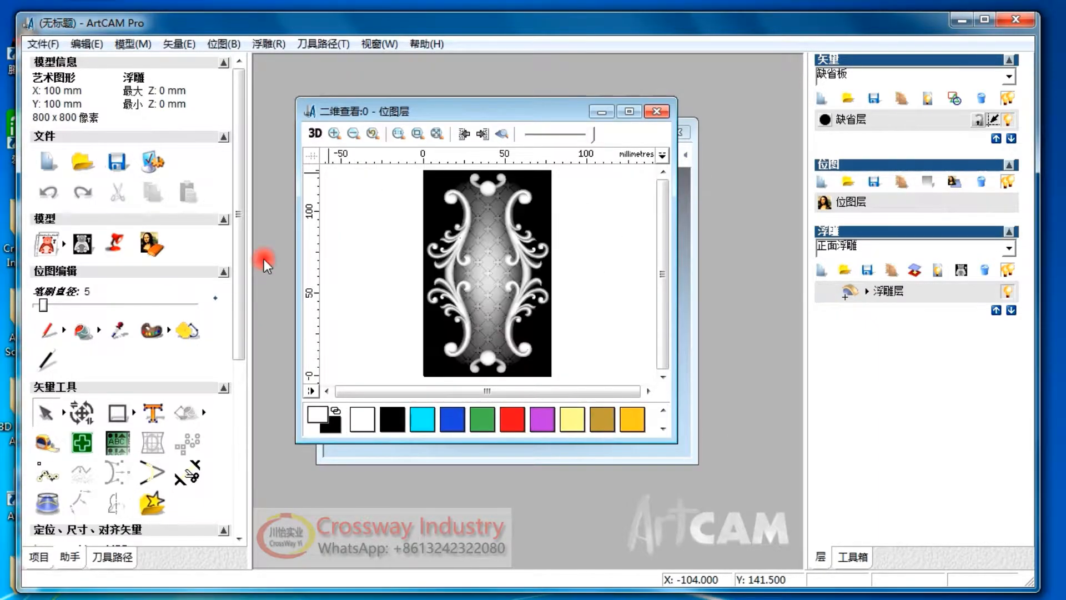
# Preview the relief in 3D, then resize the model to 100 mm height via Set Model Size.
pyautogui.click(627, 111)
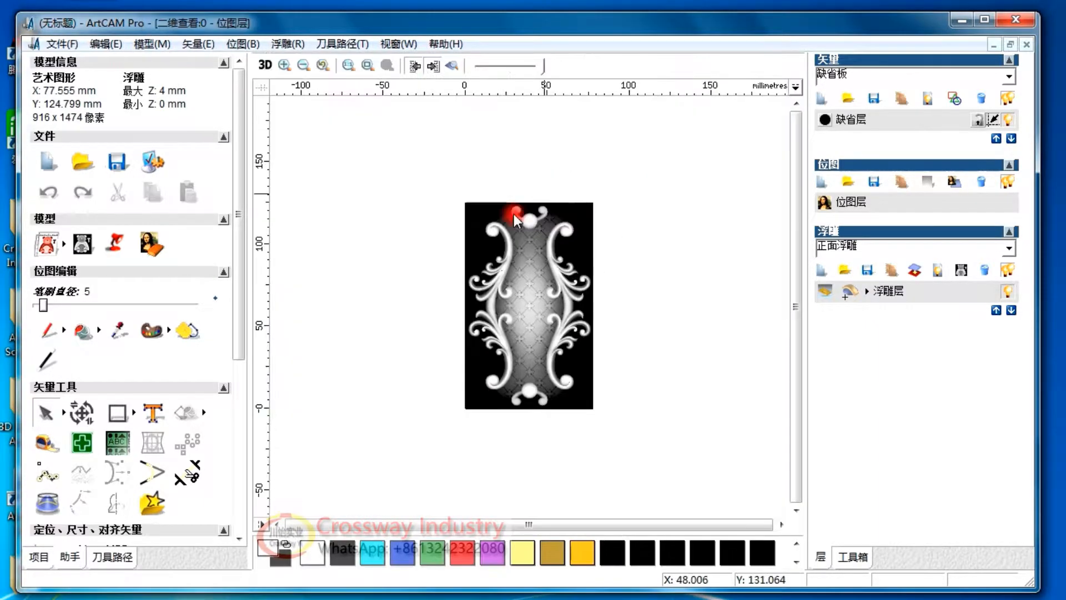
pyautogui.click(266, 65)
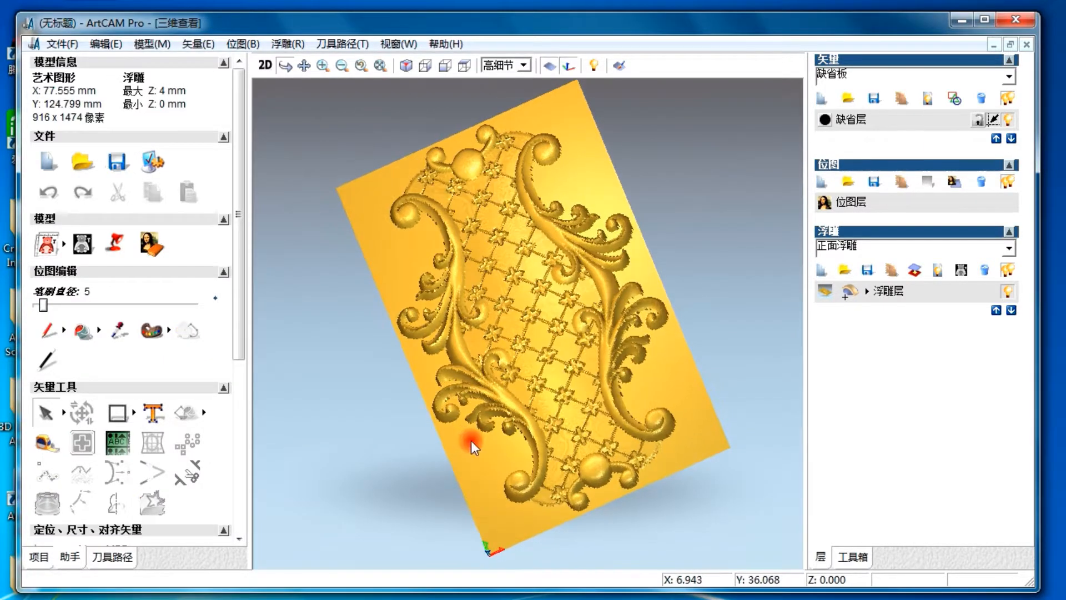
pyautogui.click(265, 65)
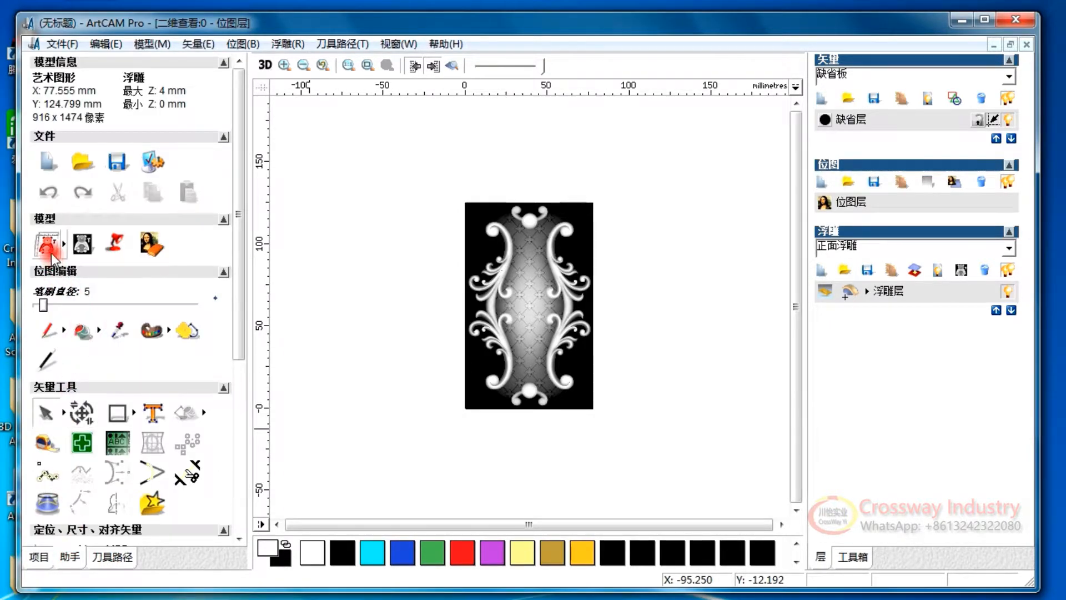
pyautogui.click(81, 243)
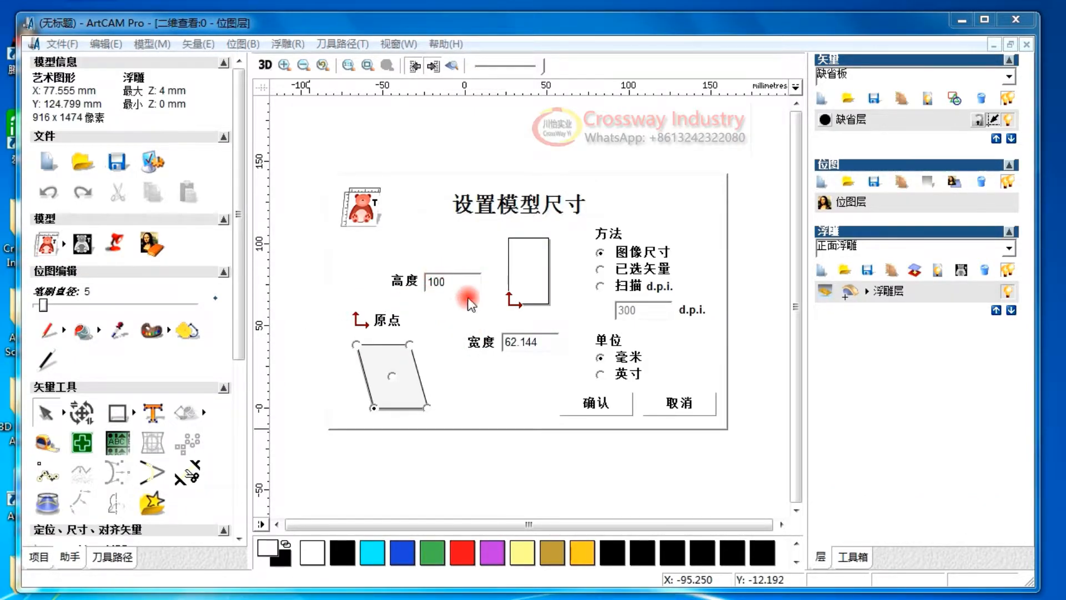
pyautogui.click(593, 402)
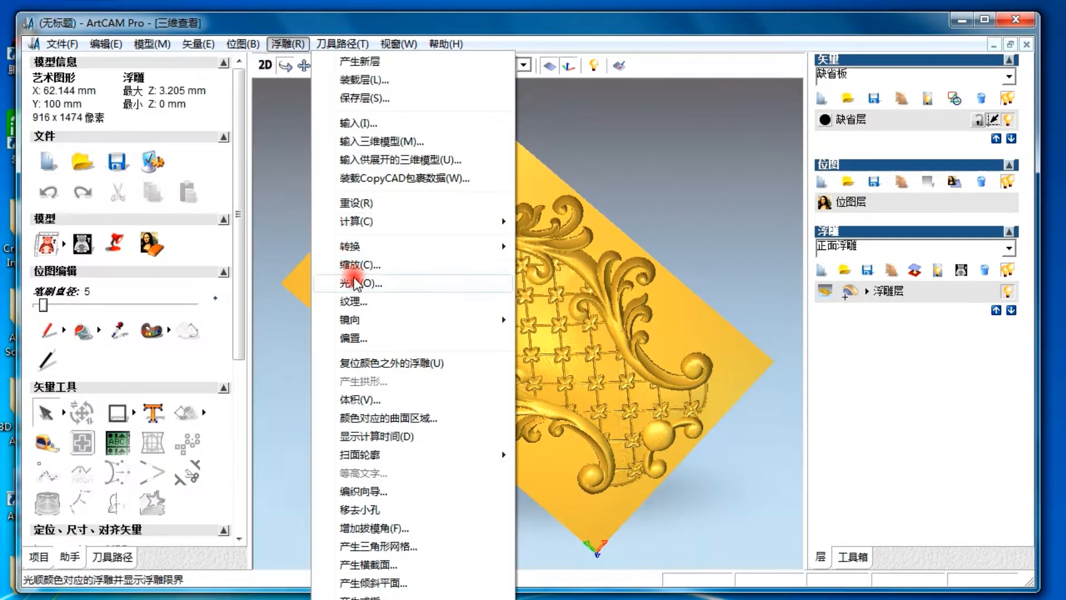
pyautogui.moveTo(407, 289)
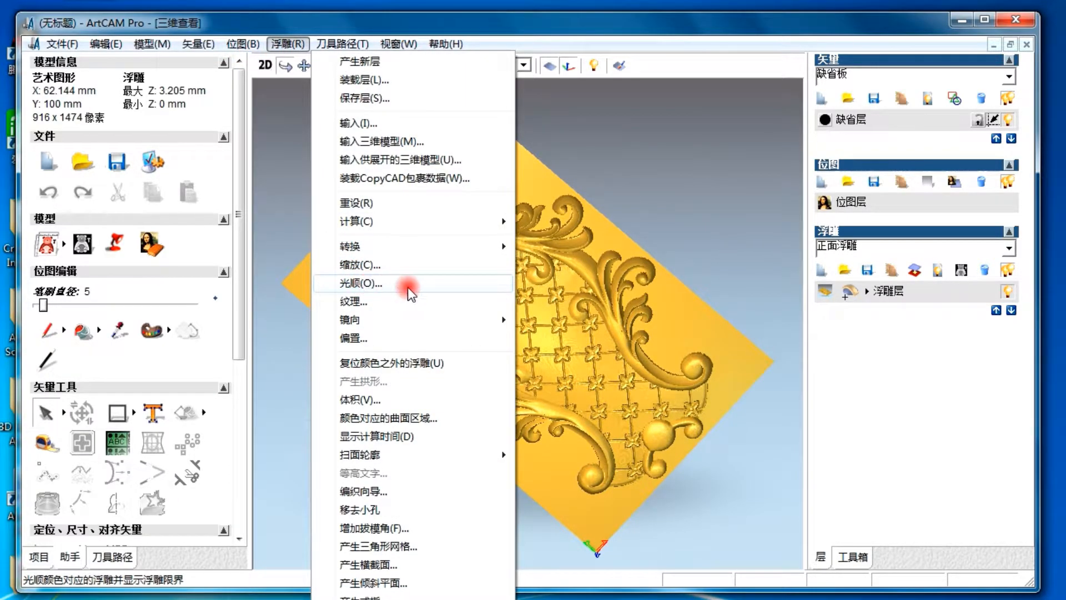
# Apply one smoothing pass to all relief layers and move to the toolpath tools.
pyautogui.click(359, 283)
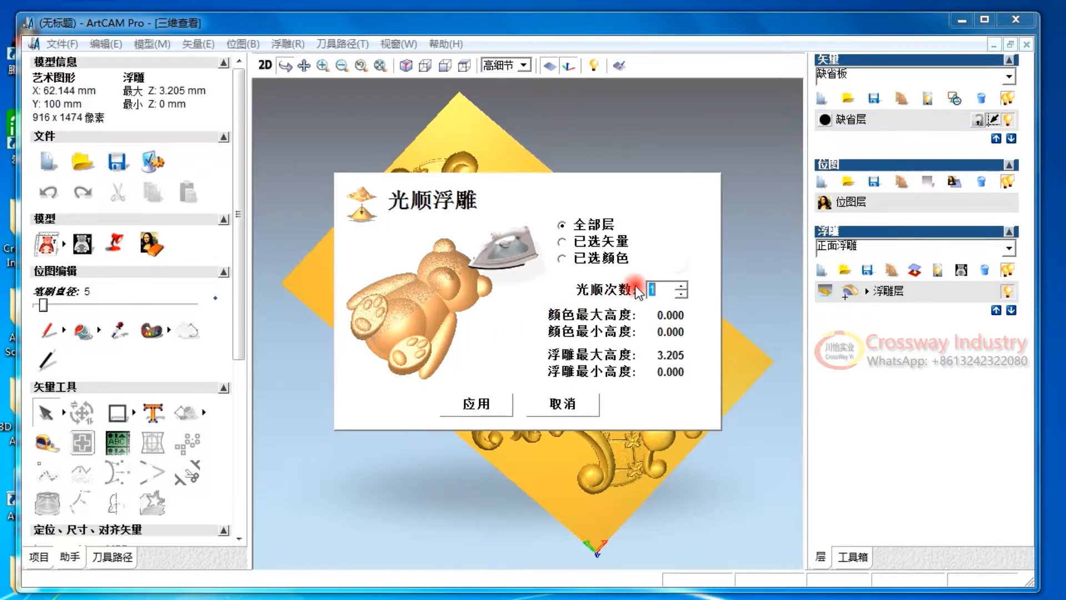
pyautogui.moveTo(516, 353)
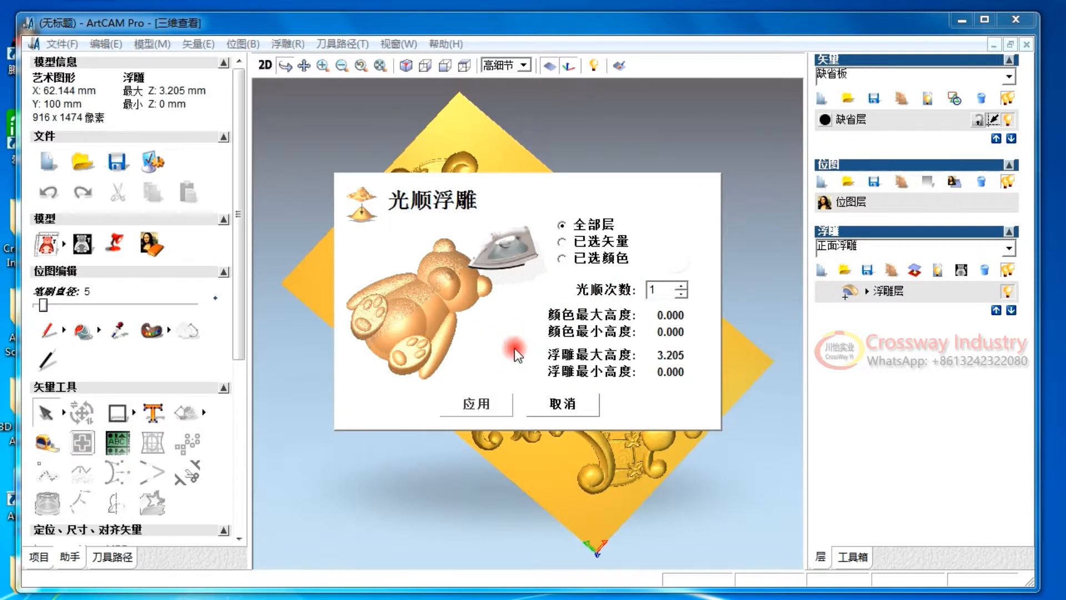
pyautogui.click(477, 404)
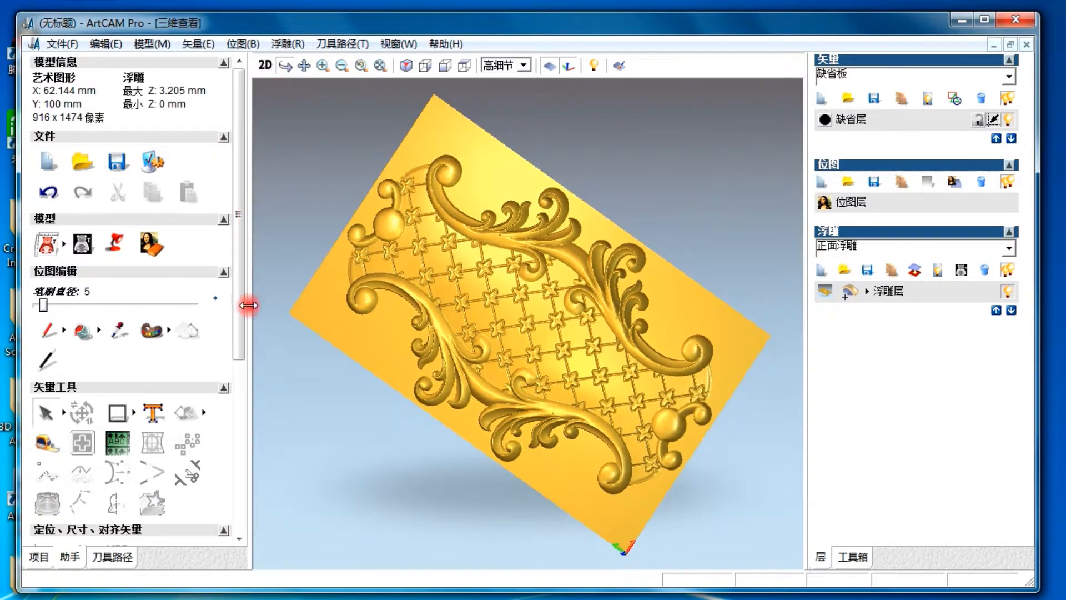
pyautogui.click(264, 66)
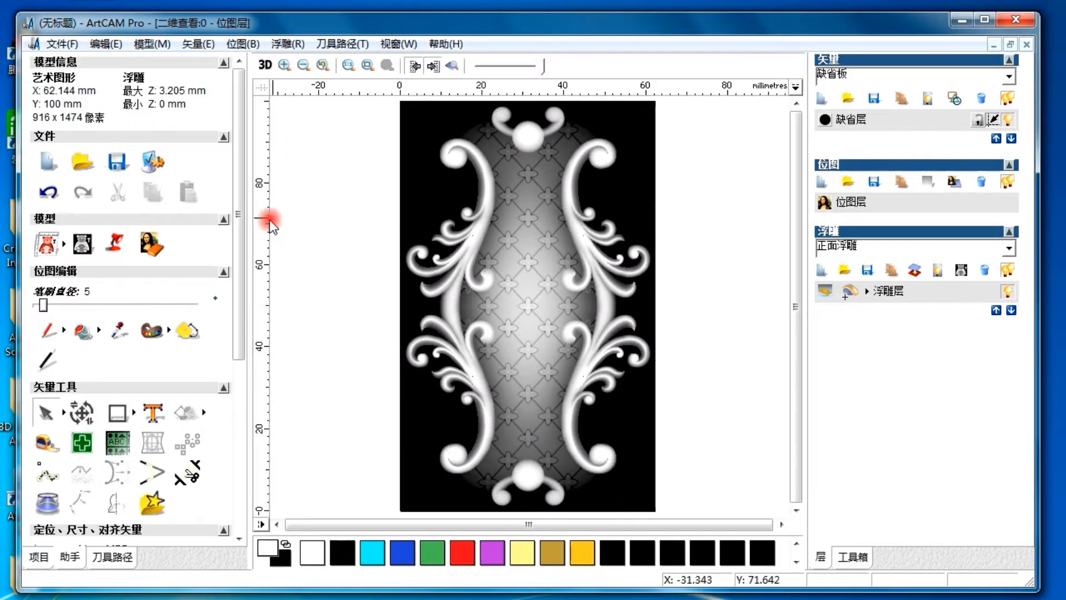
pyautogui.click(265, 65)
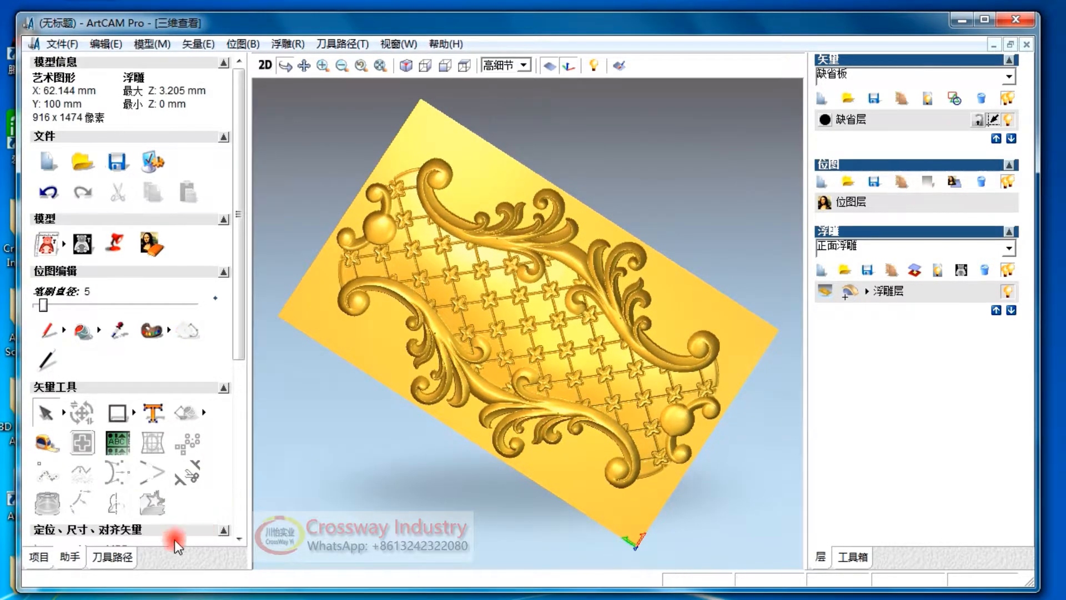
pyautogui.click(111, 556)
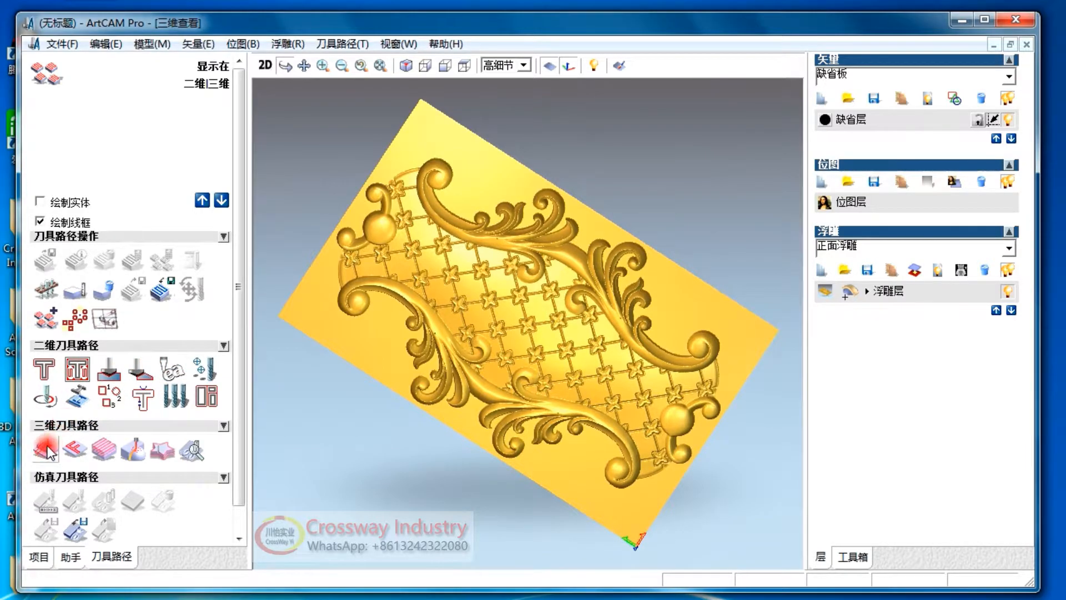
pyautogui.moveTo(46, 448)
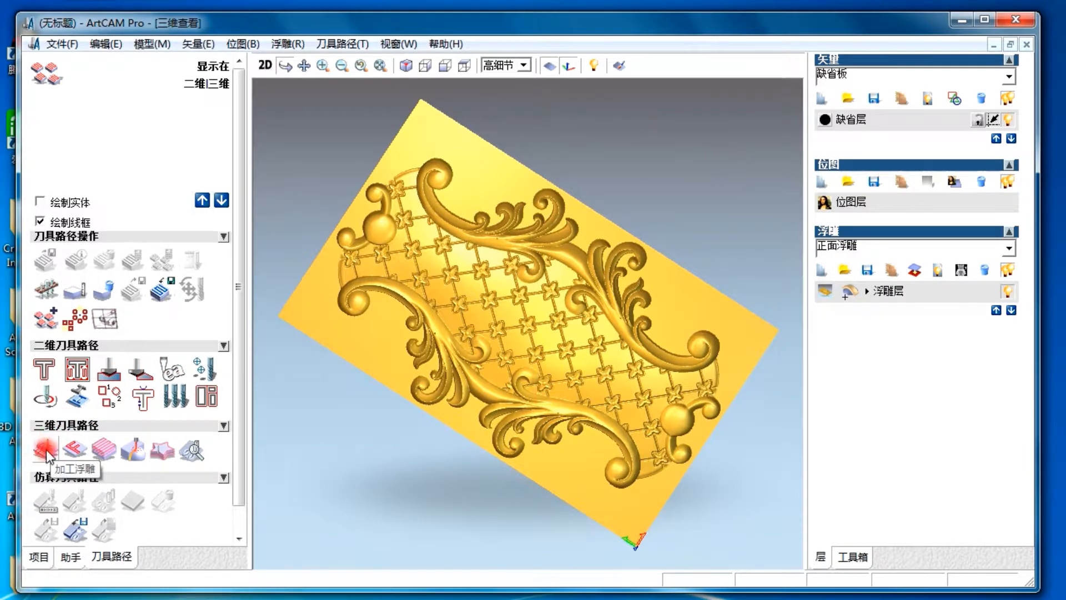
# Start a Machine Relief toolpath with X-direction raster strategy and safe Z height 8.
pyautogui.click(43, 450)
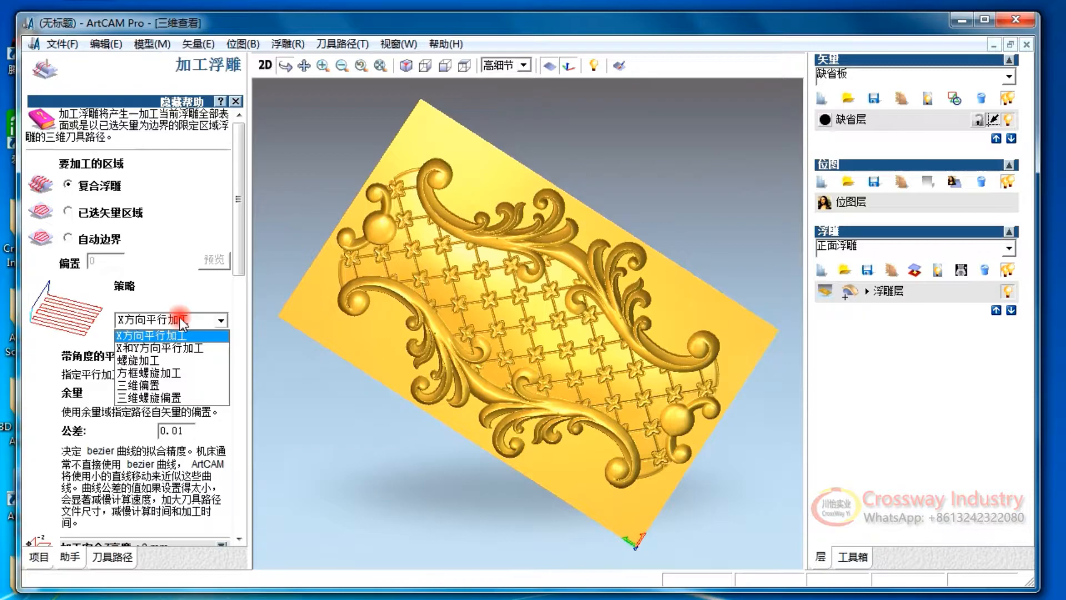
pyautogui.click(167, 334)
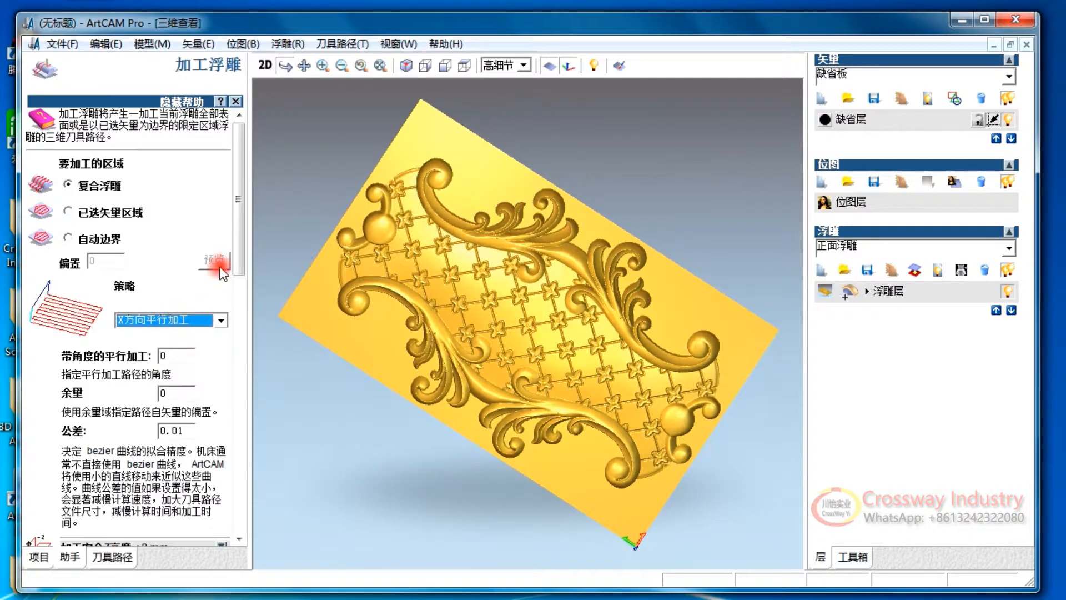
pyautogui.scroll(-3)
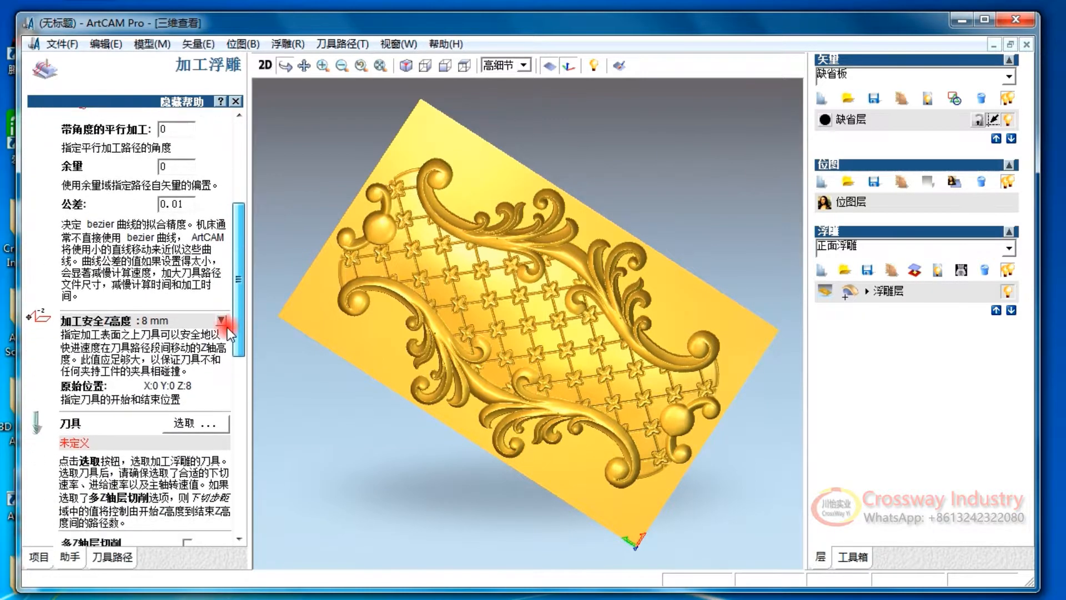
pyautogui.click(229, 321)
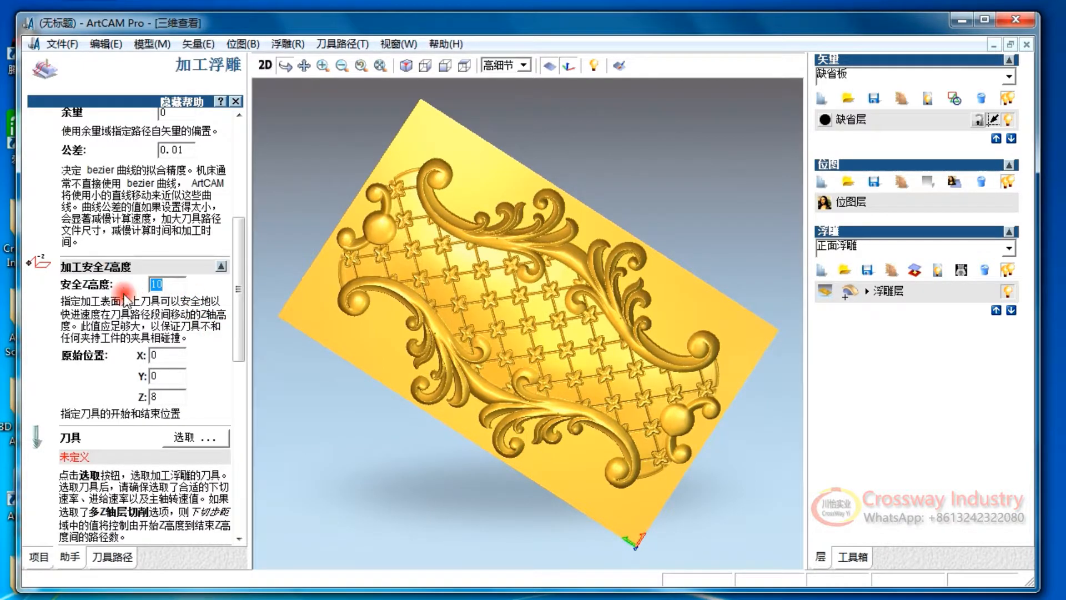
pyautogui.scroll(-3)
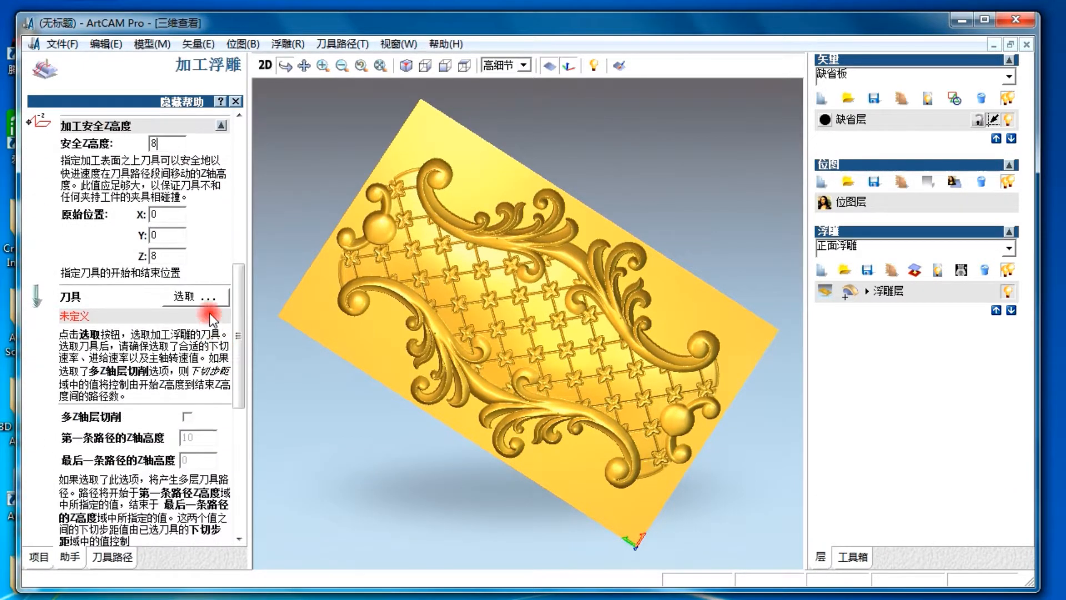
pyautogui.click(183, 295)
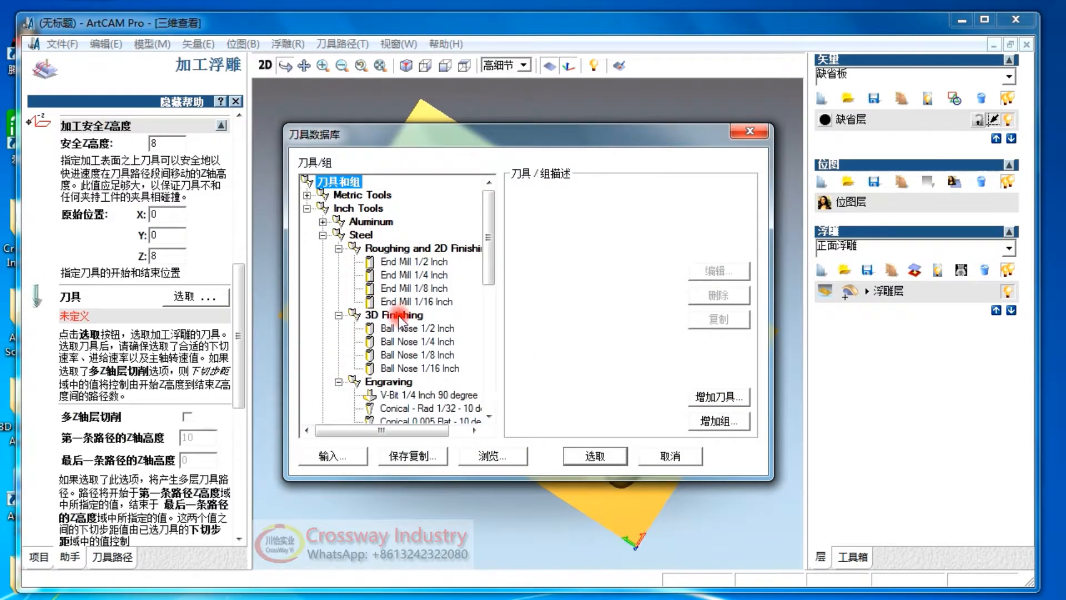
# Assign the Conical 0.01 Flat - 15 degrees engraving bit from Inch Tools > Steel > Engraving.
pyautogui.scroll(-3)
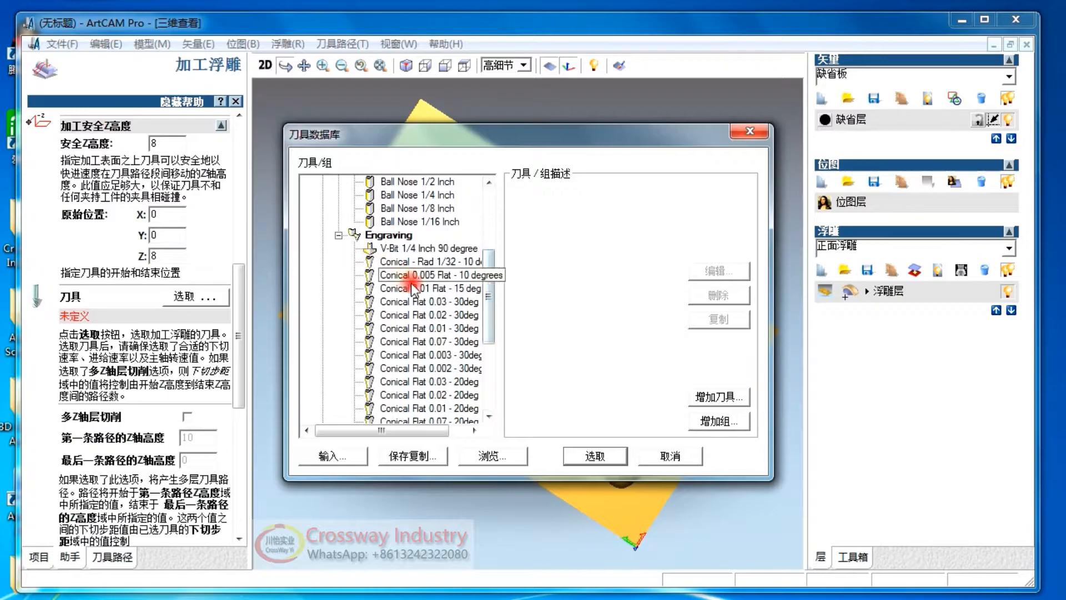
pyautogui.click(429, 301)
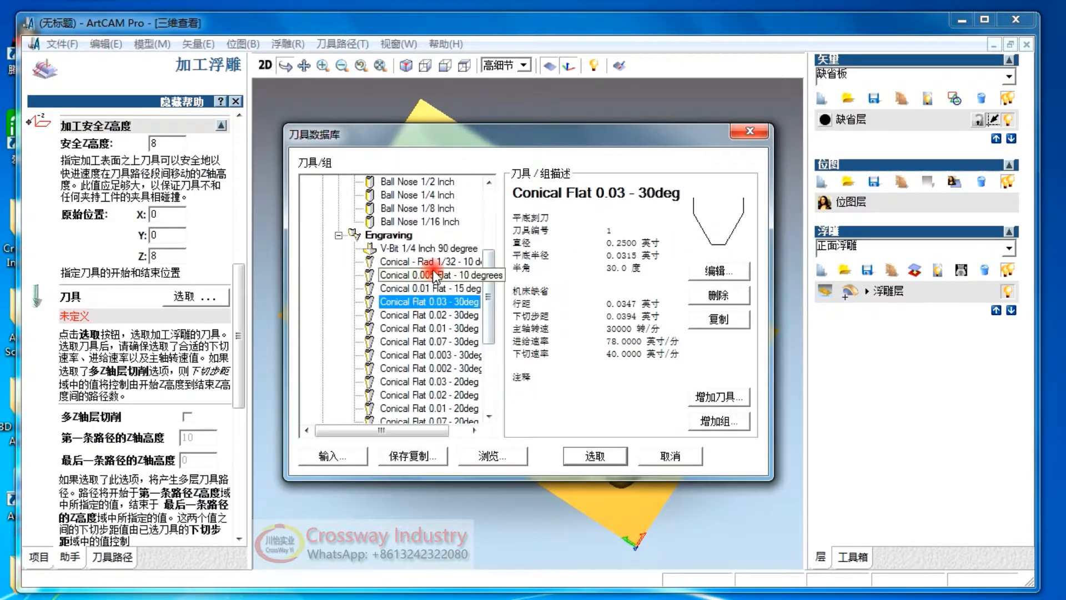
pyautogui.click(428, 288)
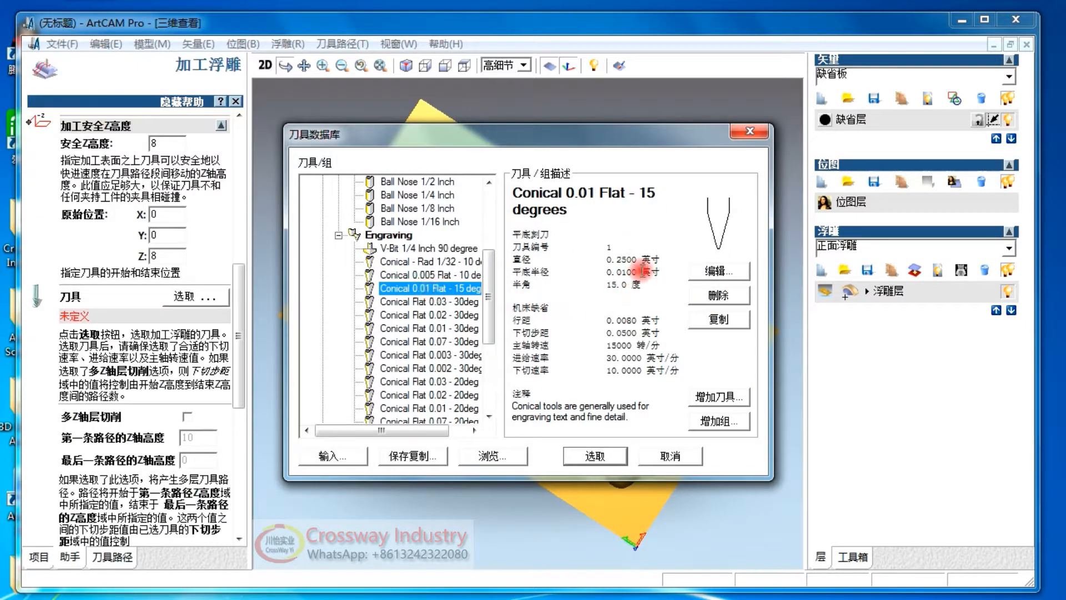
pyautogui.click(593, 456)
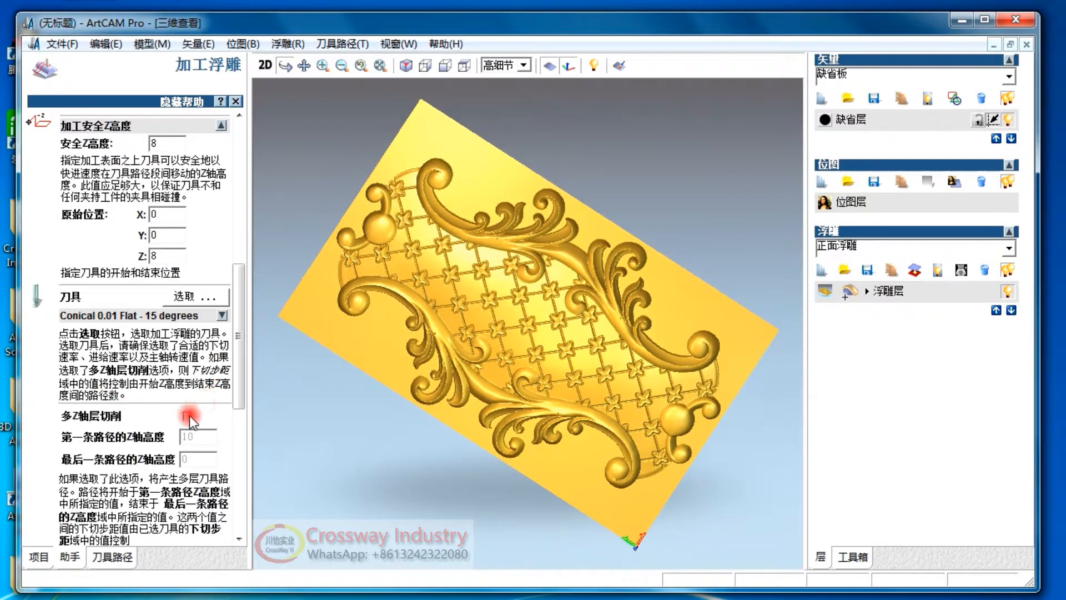
# Toggle Multiple Z Level Cutting and scroll to the material setup.
pyautogui.click(188, 415)
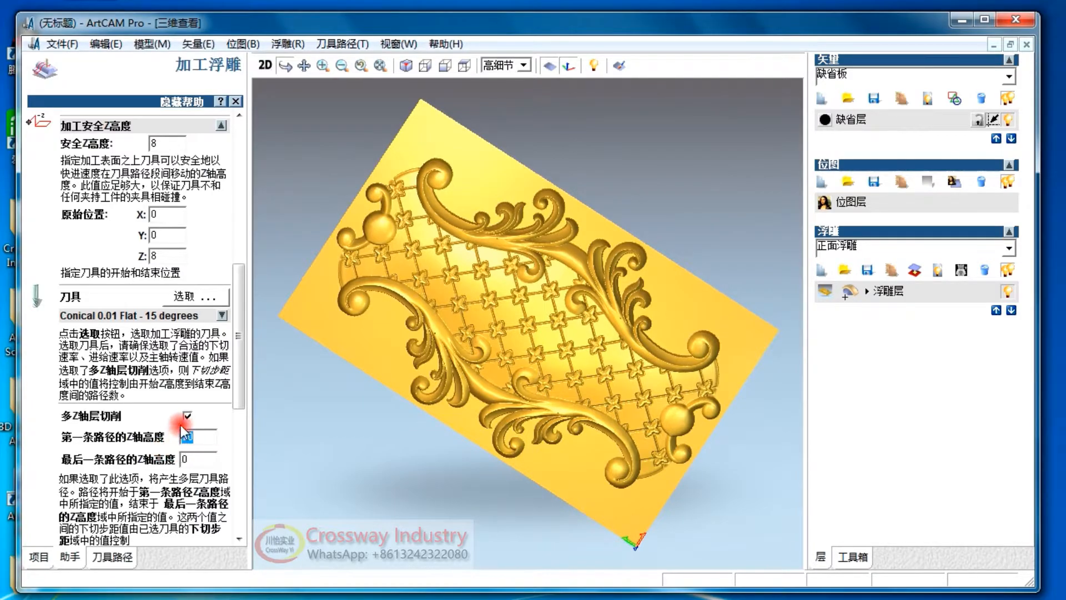
pyautogui.scroll(-3)
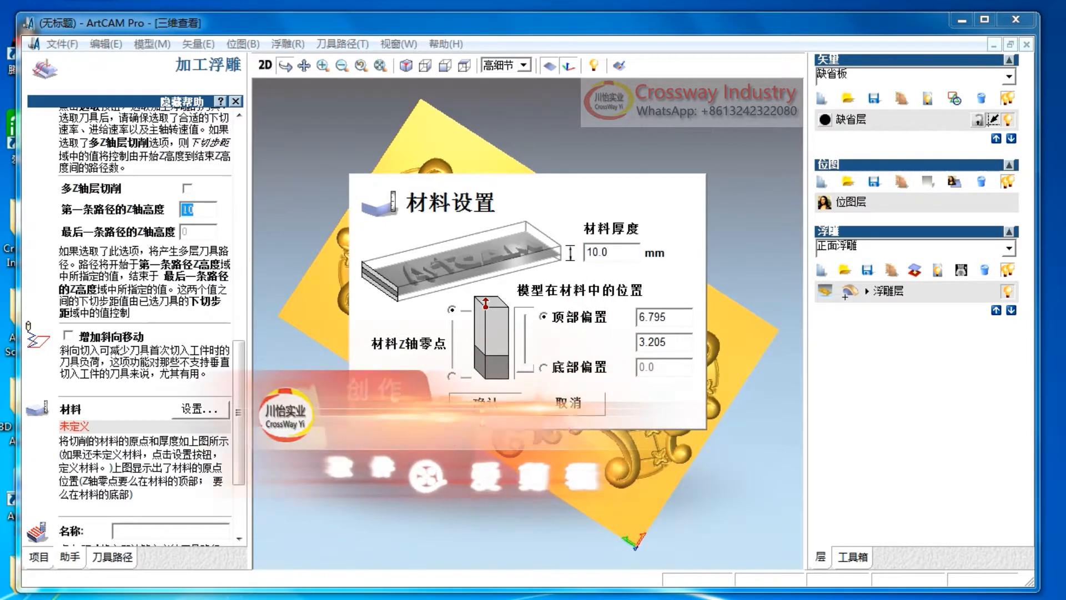
# Accept a 10 mm thick material block with the model offset from the top.
pyautogui.click(483, 403)
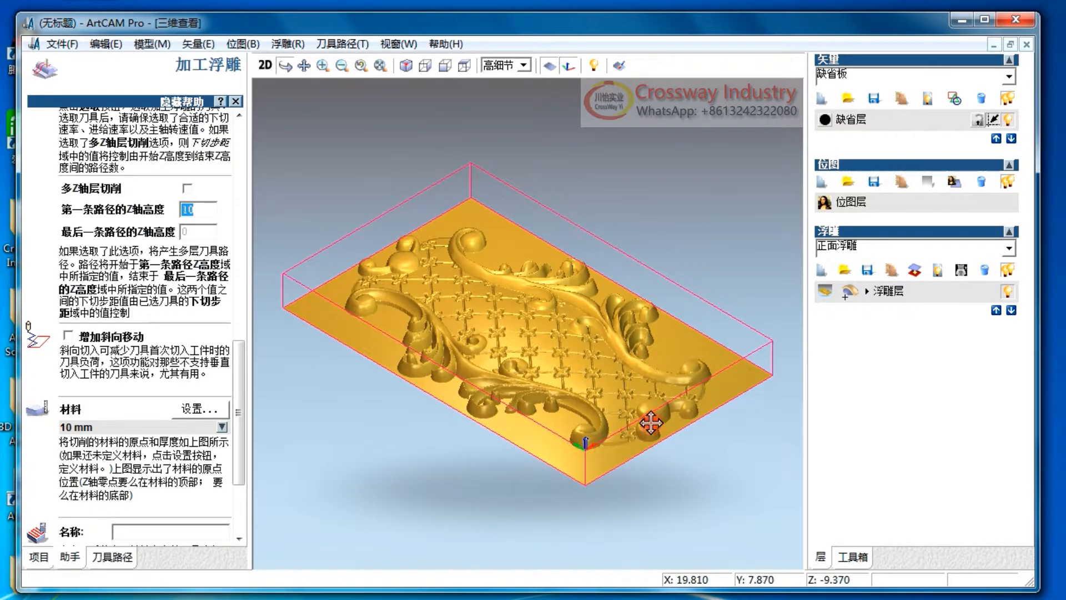
pyautogui.moveTo(359, 353)
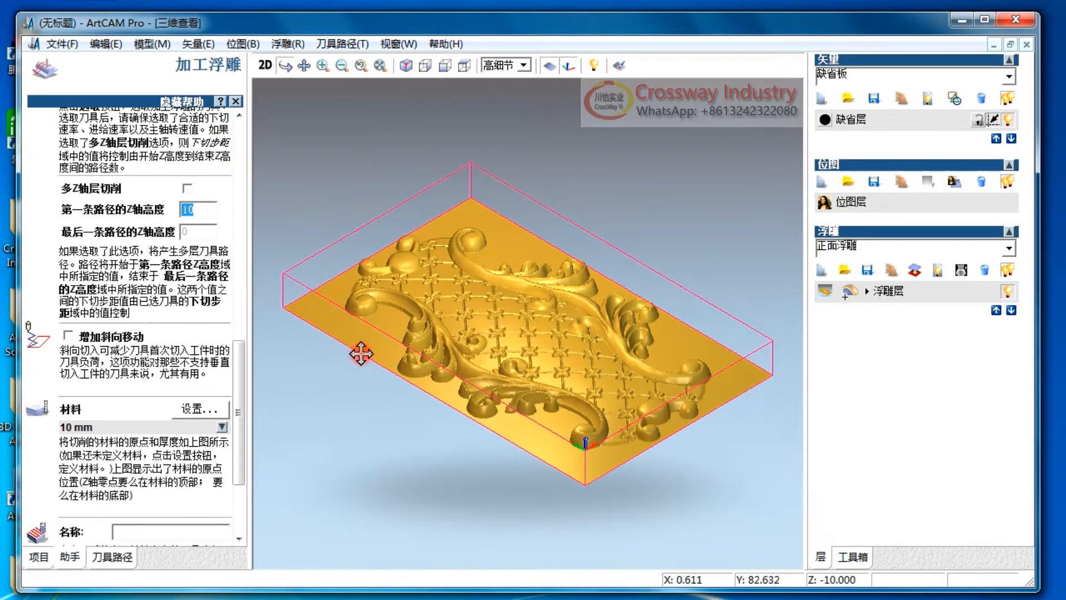
pyautogui.scroll(-3)
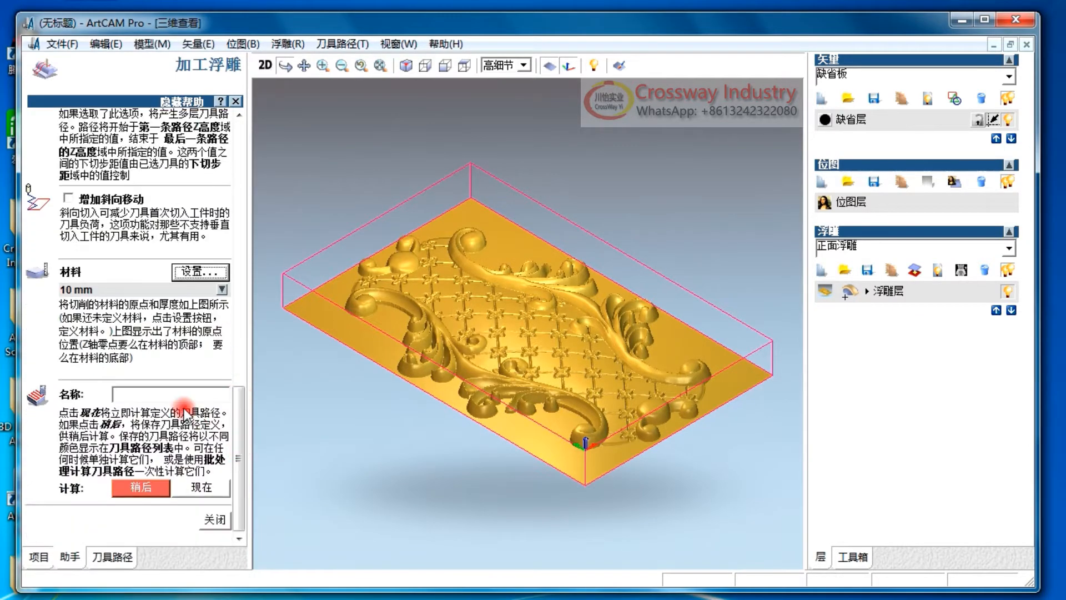
# Name the toolpath 'Crossway Cnc Router', calculate it and close the Machine Relief form.
pyautogui.click(170, 394)
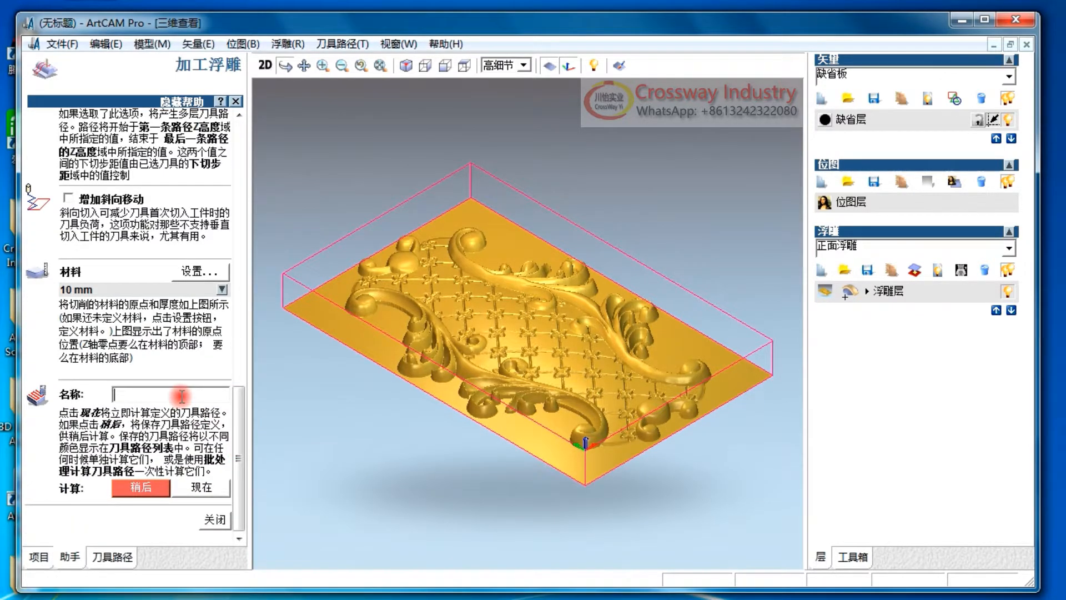
pyautogui.write('Crosway Cnc Router')
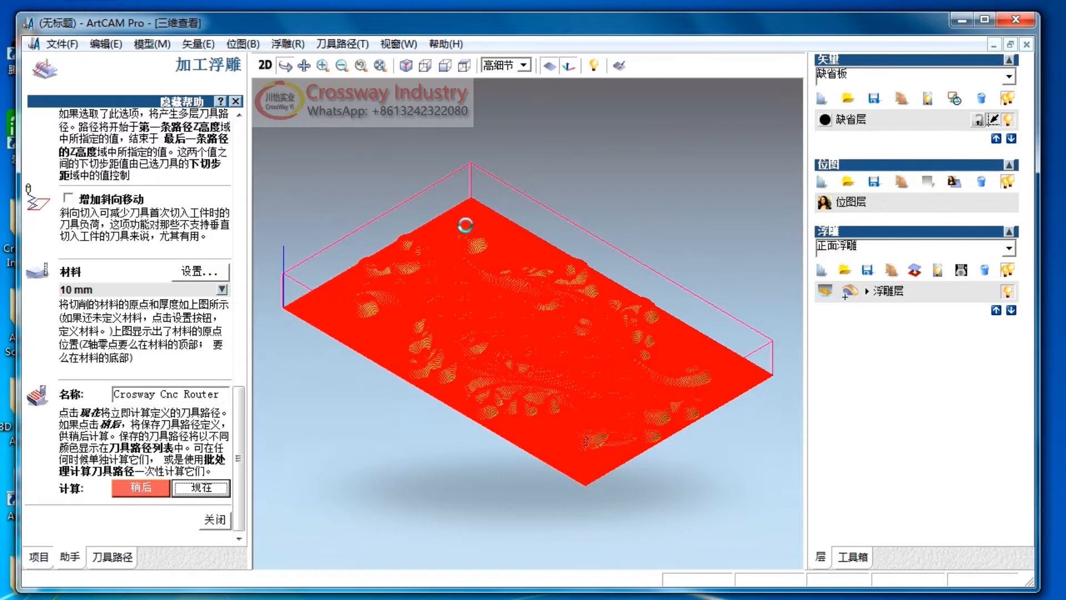
pyautogui.click(200, 488)
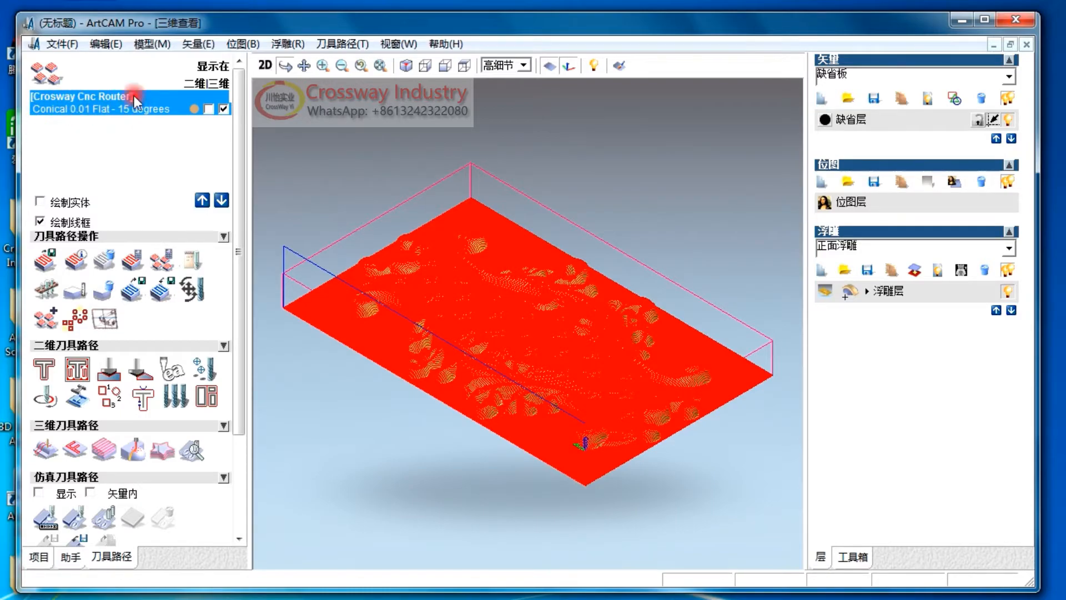
# In Save Toolpaths As, queue Crossway Cnc Router with Model Master 3 Axis Flat (*.mmg) format.
pyautogui.click(342, 44)
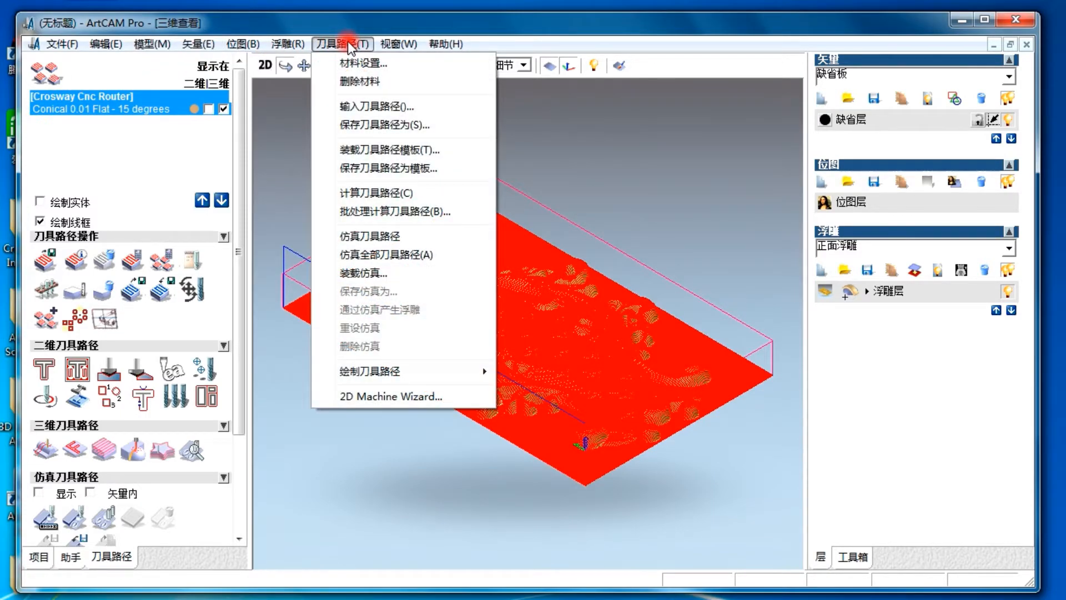
pyautogui.click(385, 124)
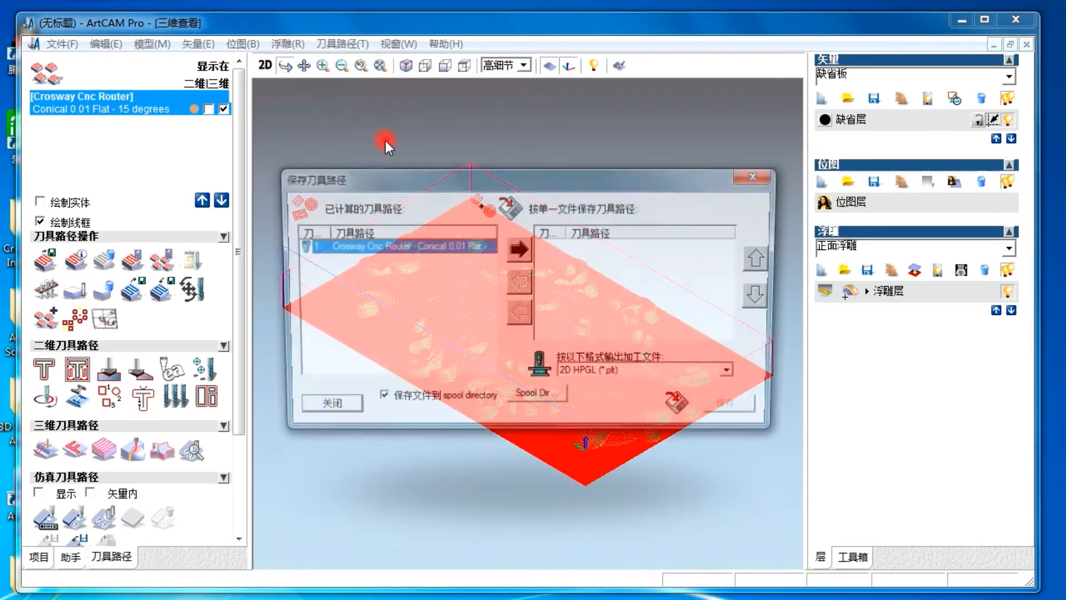
pyautogui.click(517, 249)
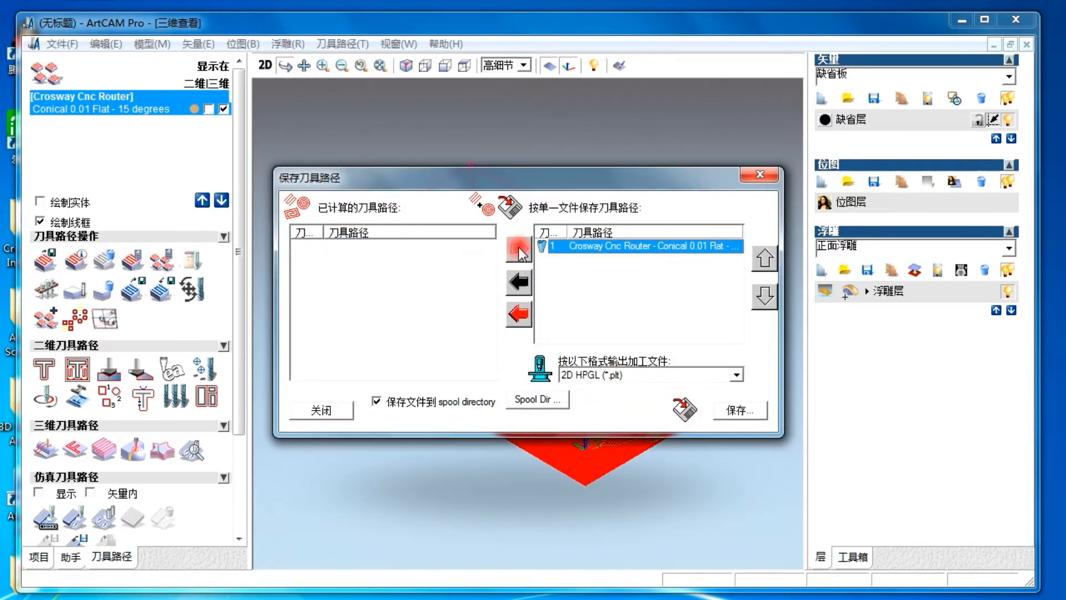
pyautogui.click(734, 376)
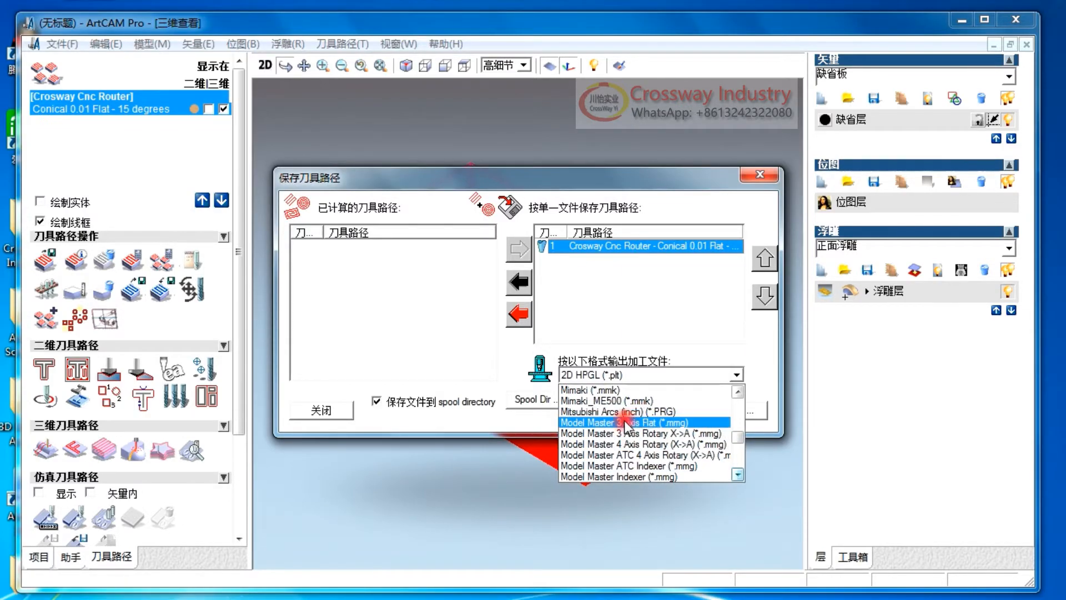
pyautogui.click(620, 422)
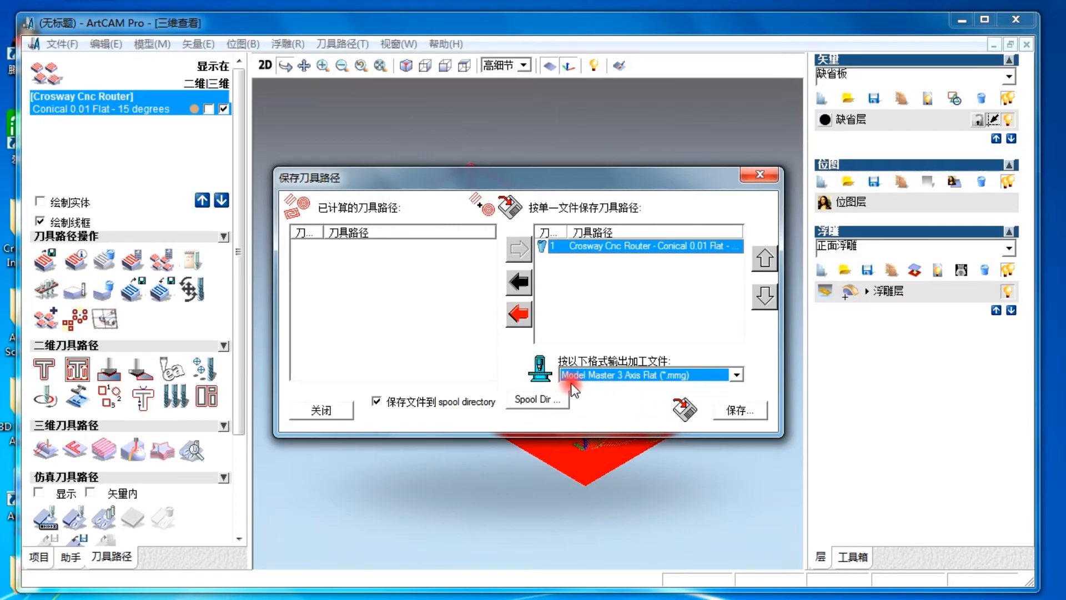
pyautogui.moveTo(707, 378)
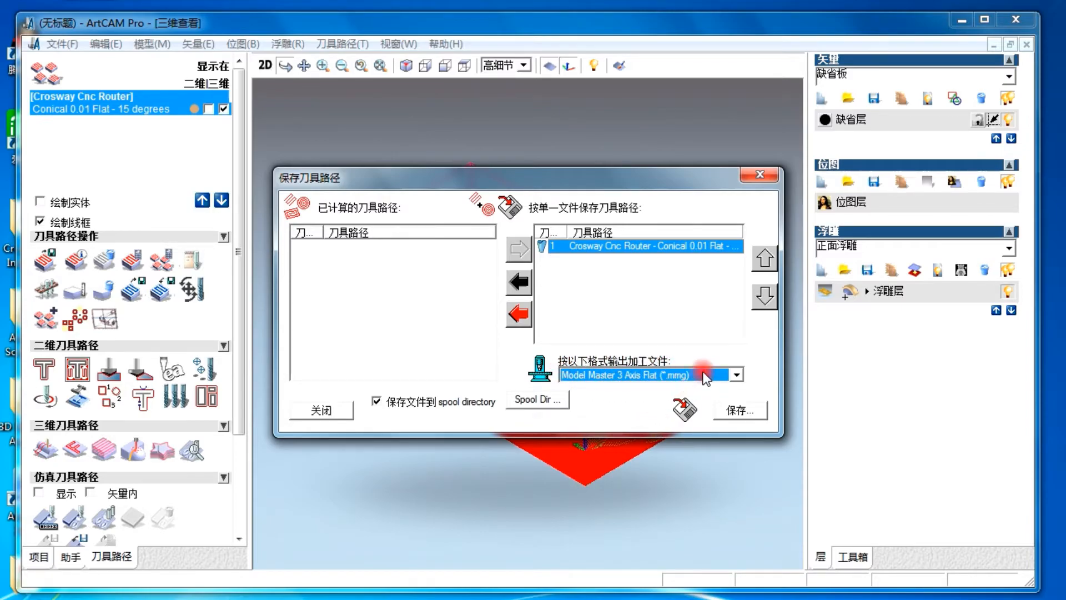
pyautogui.moveTo(589, 387)
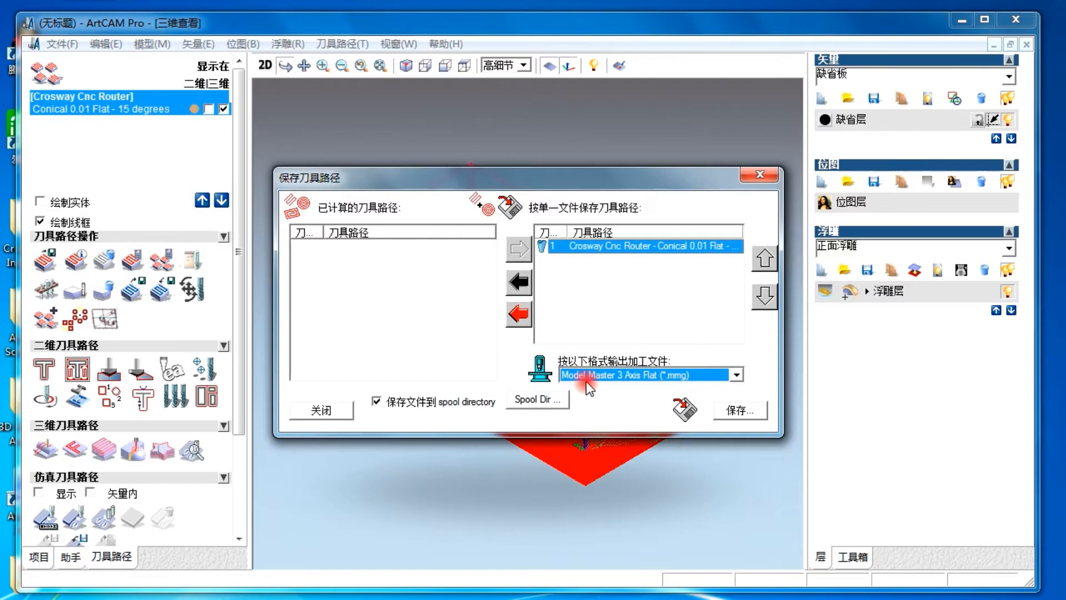
# Save the toolpath to the desktop as 'Test 3D Engraving' in Model Master format, correcting a mistyped name.
pyautogui.click(737, 409)
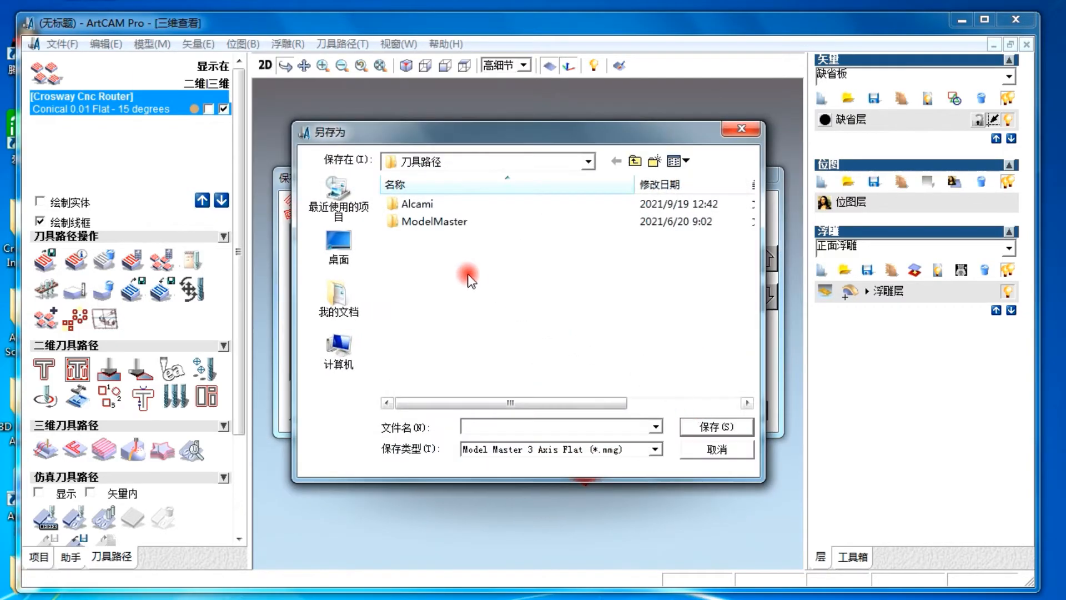
pyautogui.click(338, 243)
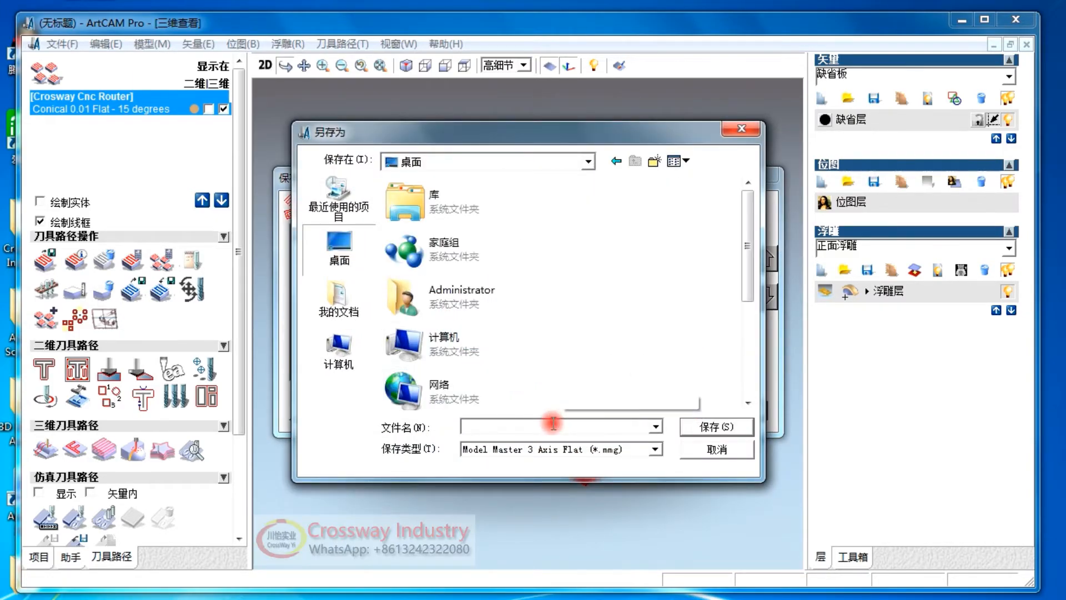
pyautogui.write('CROSS')
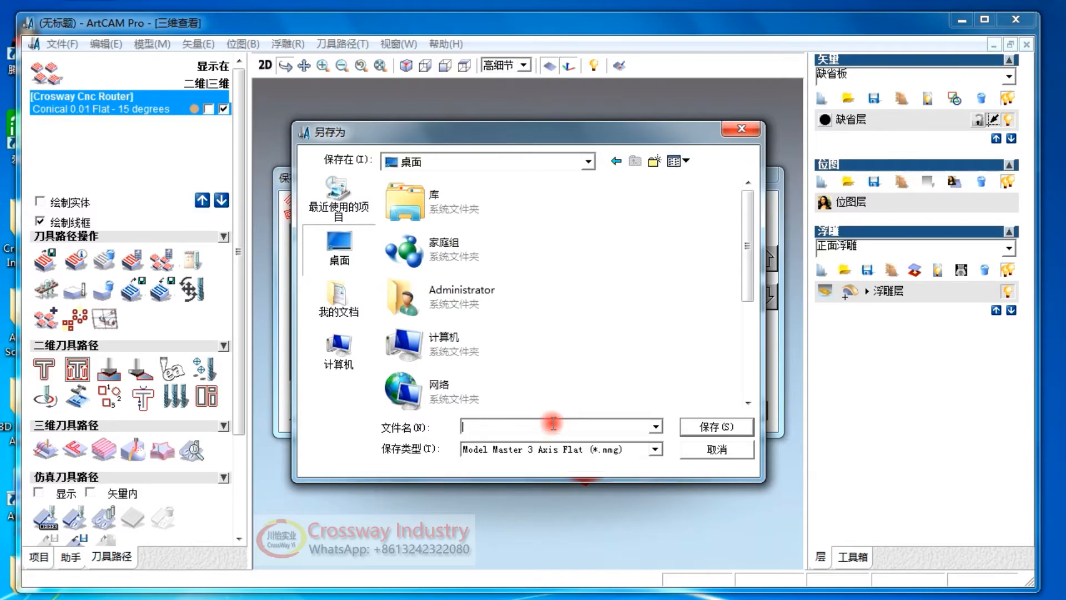
pyautogui.write('Test')
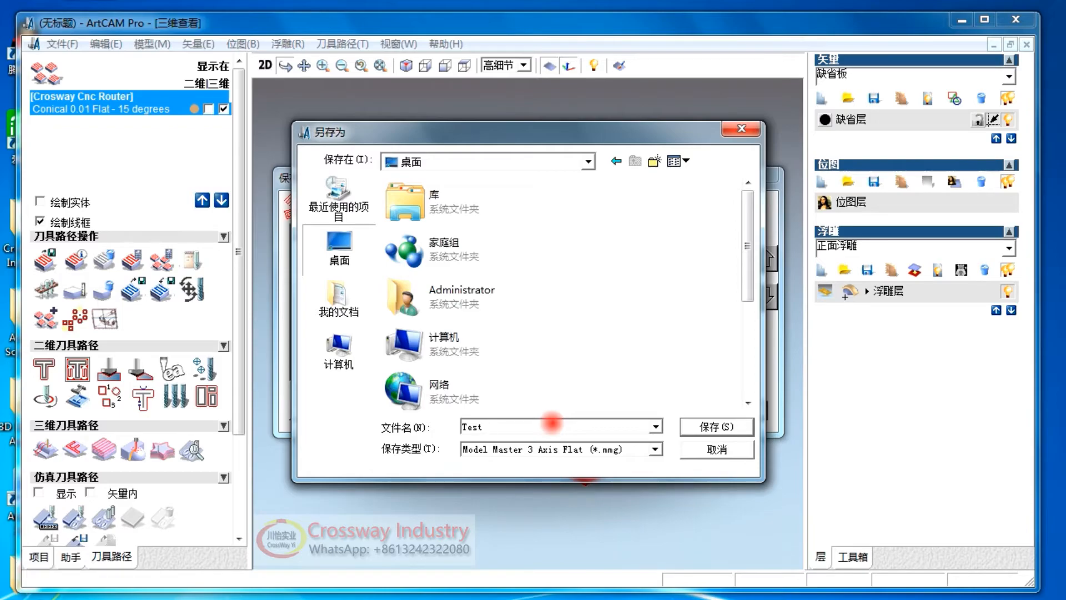
pyautogui.write('3D engra')
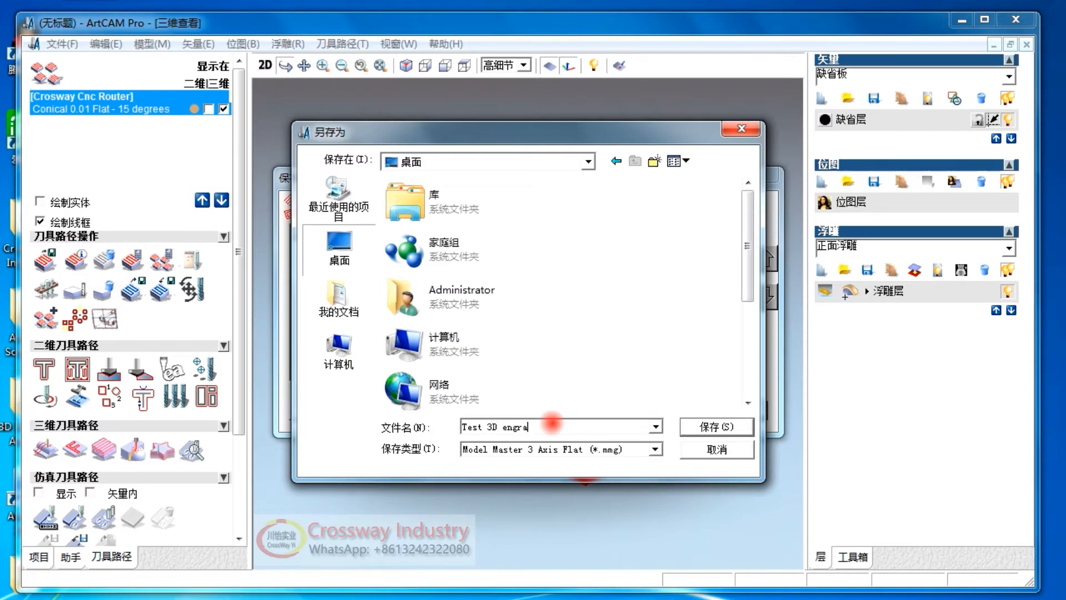
pyautogui.press('Backspace')
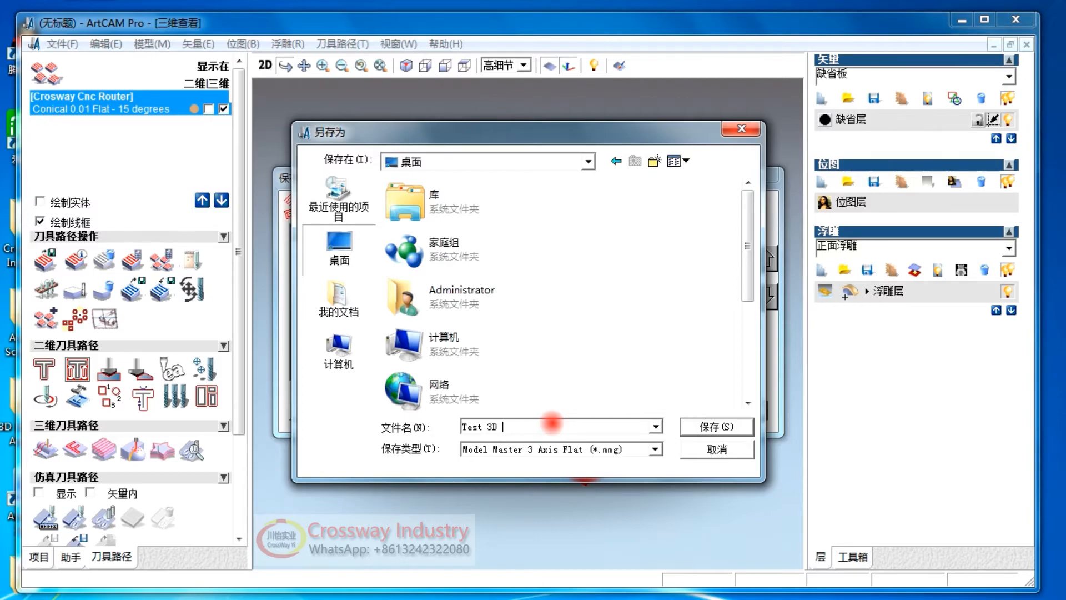
pyautogui.write('Engraving')
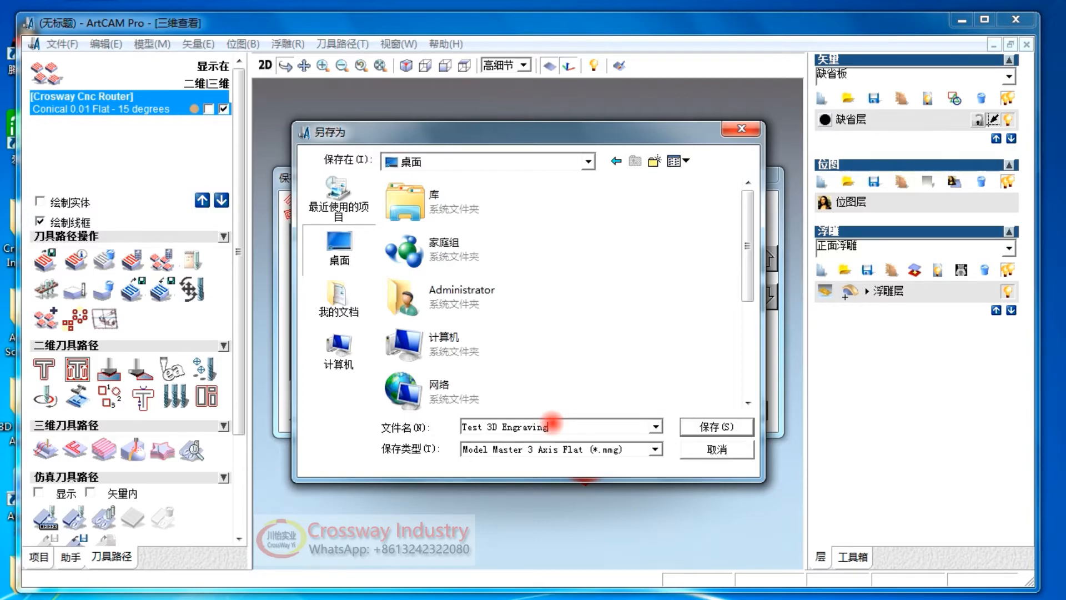
pyautogui.click(716, 426)
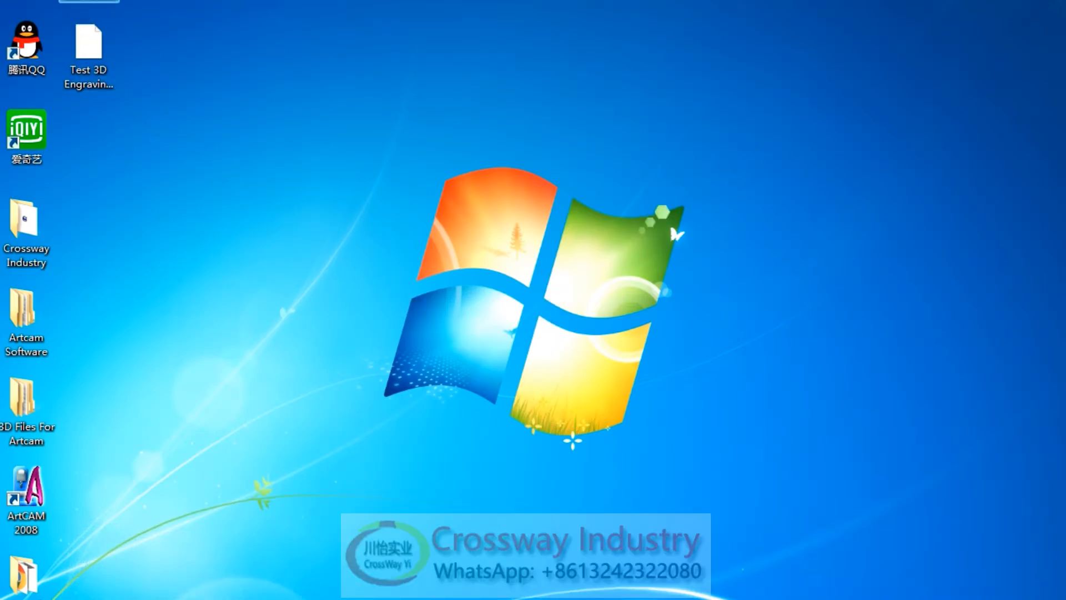
pyautogui.moveTo(109, 55)
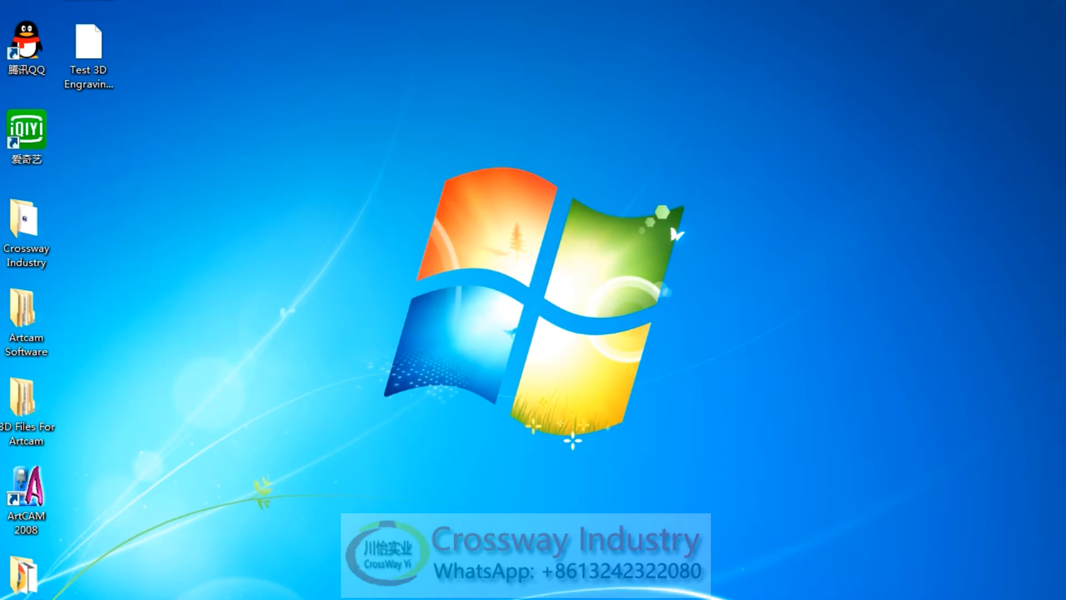
# Select the Test 3D Engraving.mmg desktop icon to reveal its full file name.
pyautogui.click(89, 52)
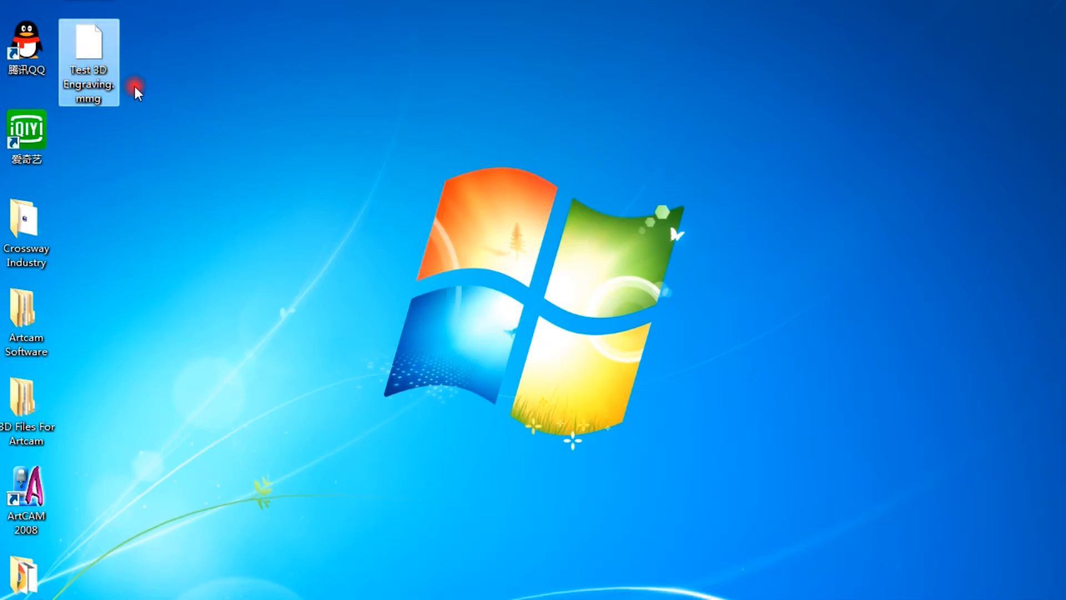